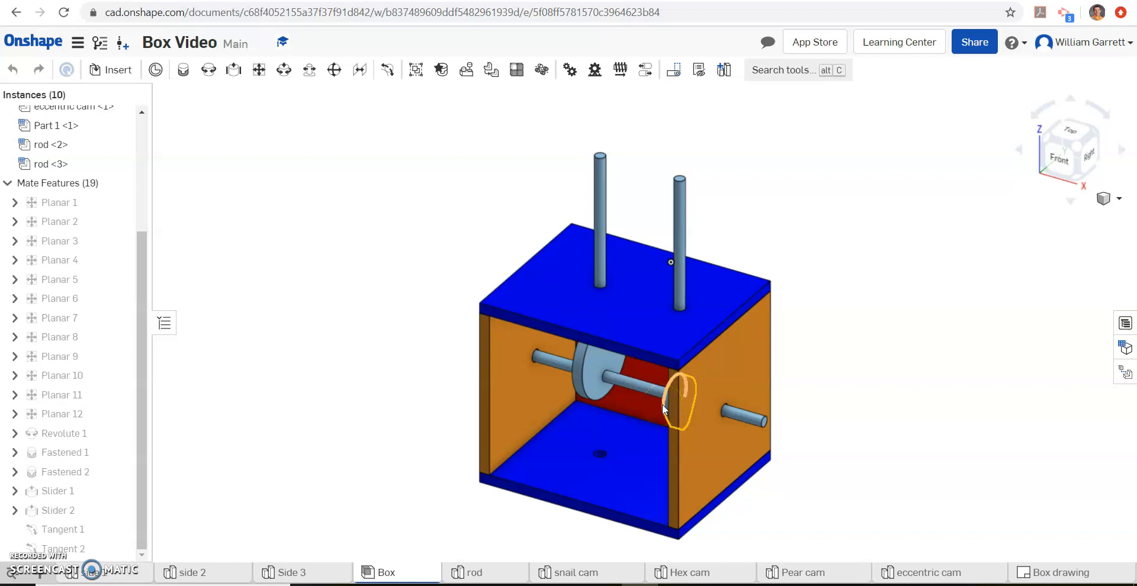
{"action": "mouse_move", "coordinate": [187, 303]}
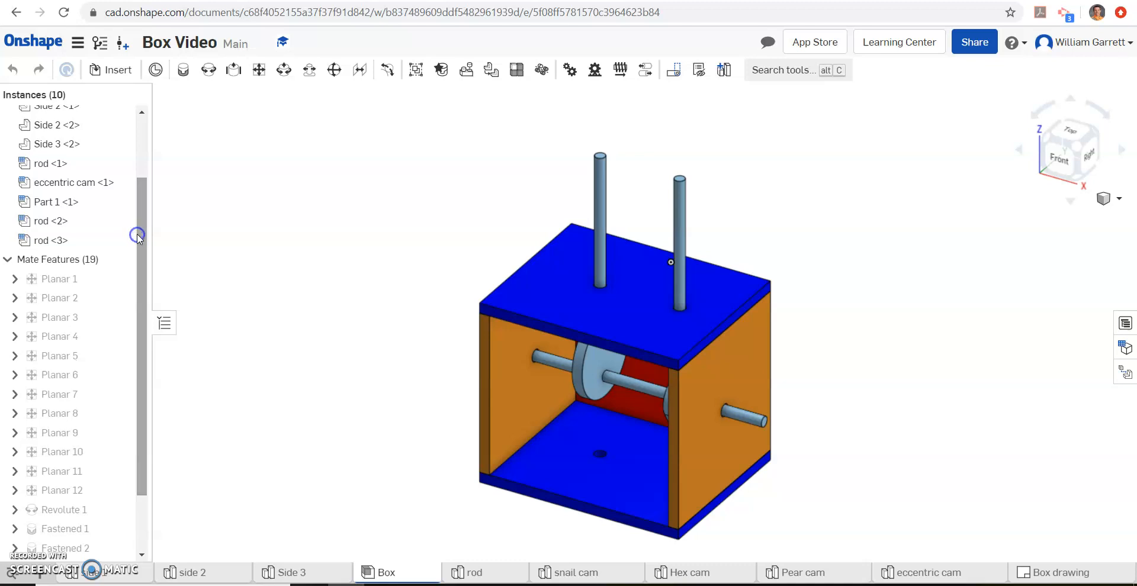
Step: Delete the Part 1 <1> cam instance and its mates from the Box assembly
{"action": "left_click", "coordinate": [55, 202]}
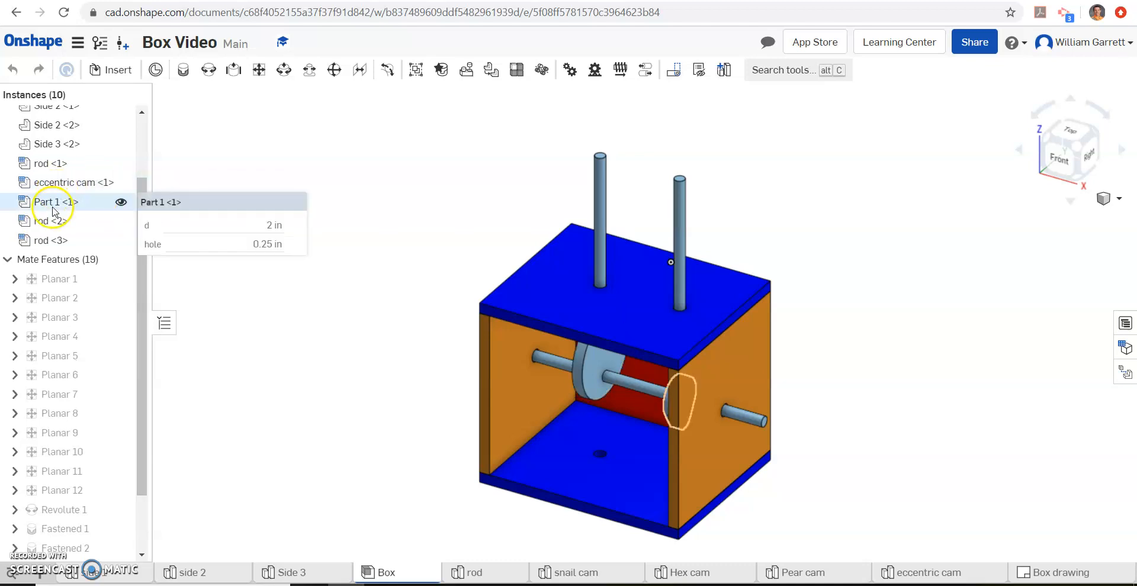
{"action": "right_click", "coordinate": [51, 202]}
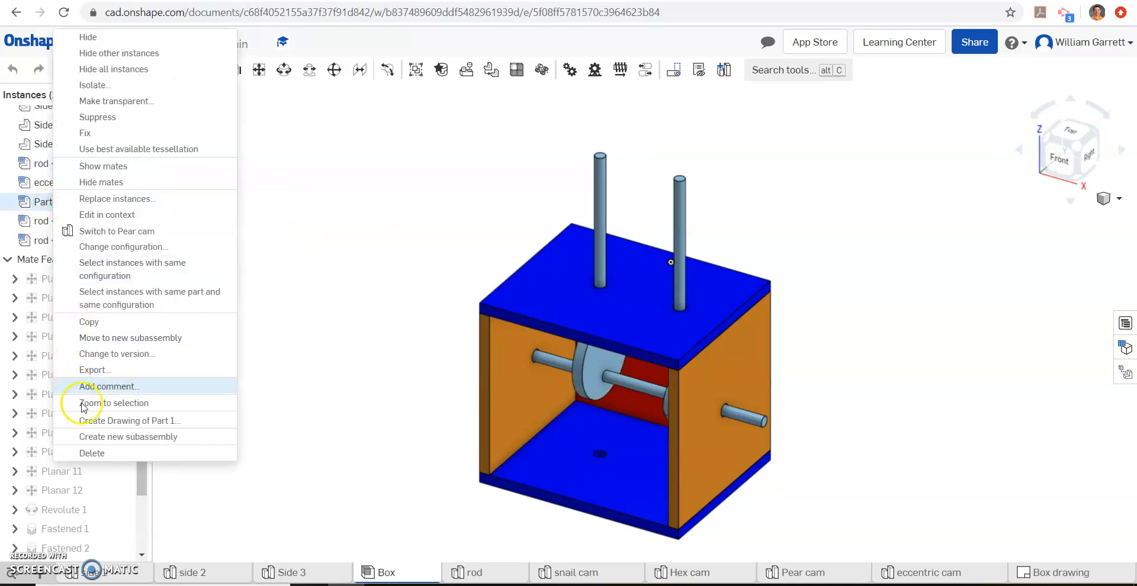
{"action": "left_click", "coordinate": [114, 402]}
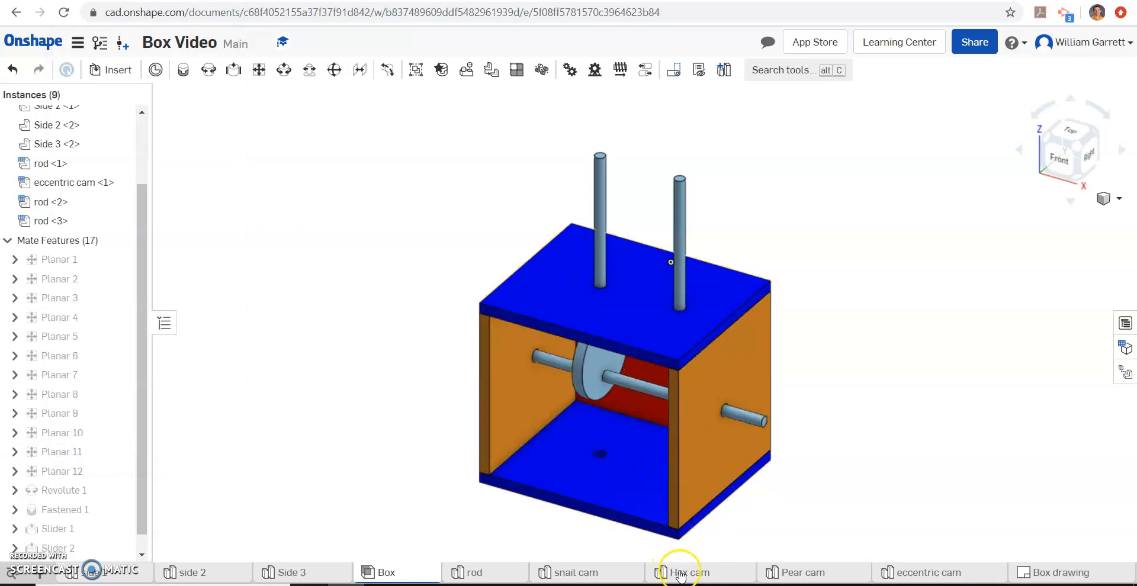
Step: Switch to the Hex cam part studio to view the hexagonal cam
{"action": "left_click", "coordinate": [688, 573]}
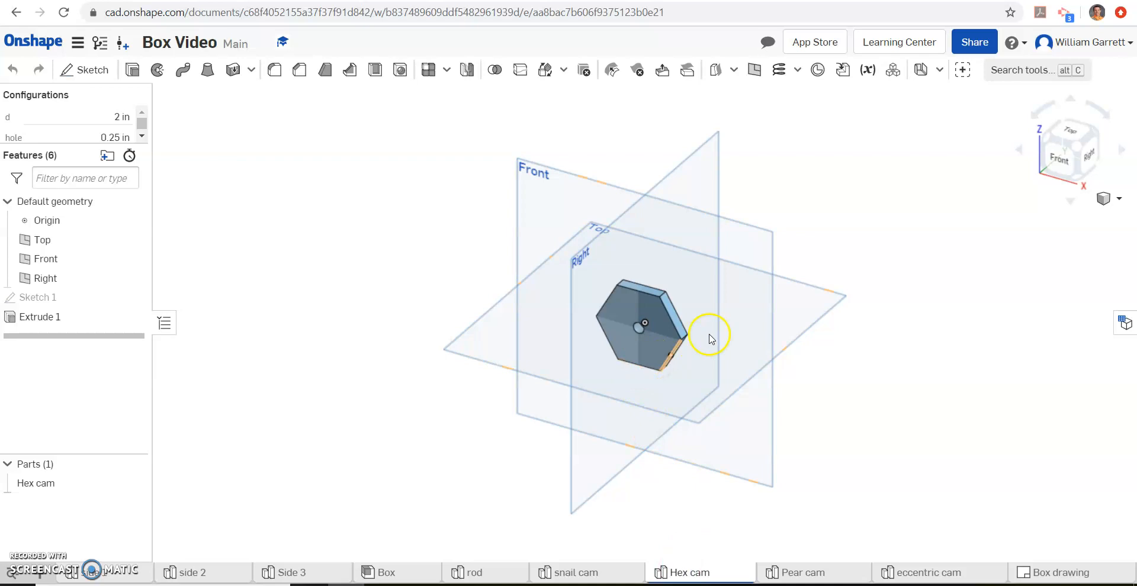
{"action": "mouse_move", "coordinate": [665, 300]}
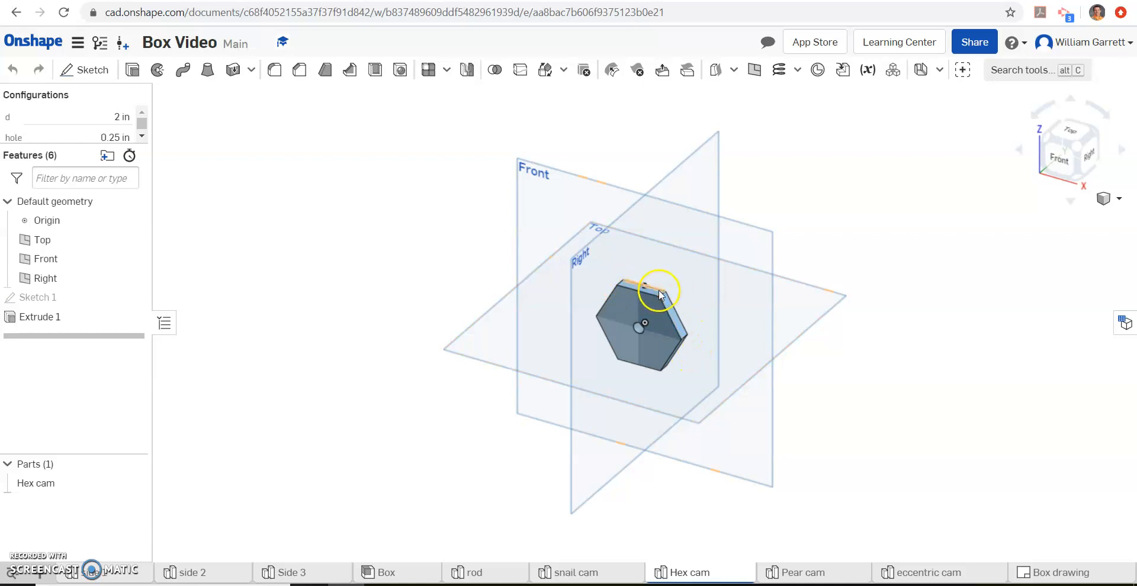
{"action": "mouse_move", "coordinate": [300, 142]}
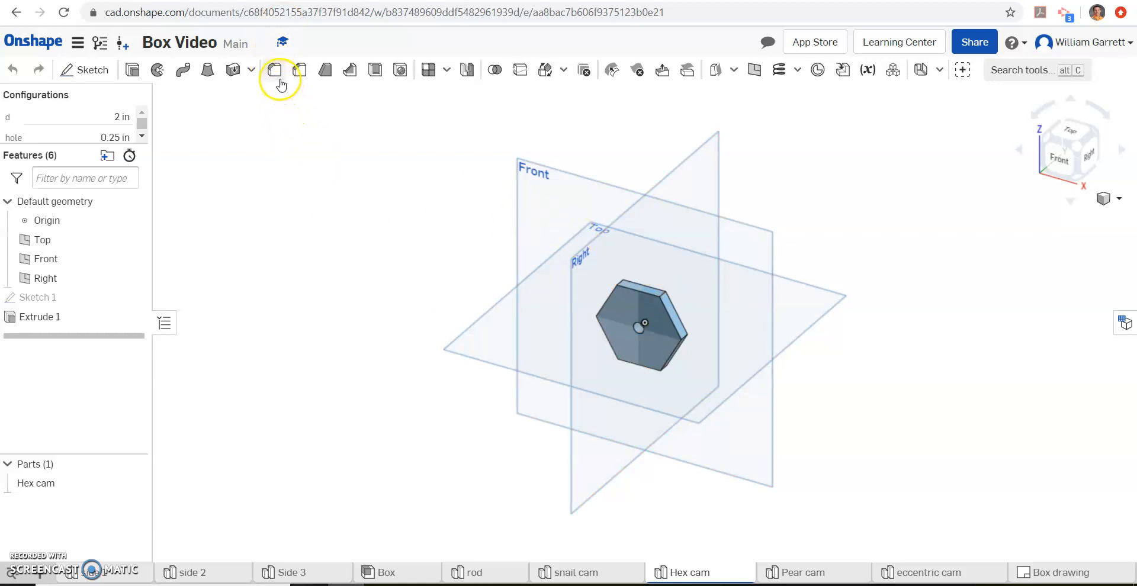
Step: Add Fillet 1 of 0.01 in radius to four corner edges of the hex cam
{"action": "left_click", "coordinate": [274, 70]}
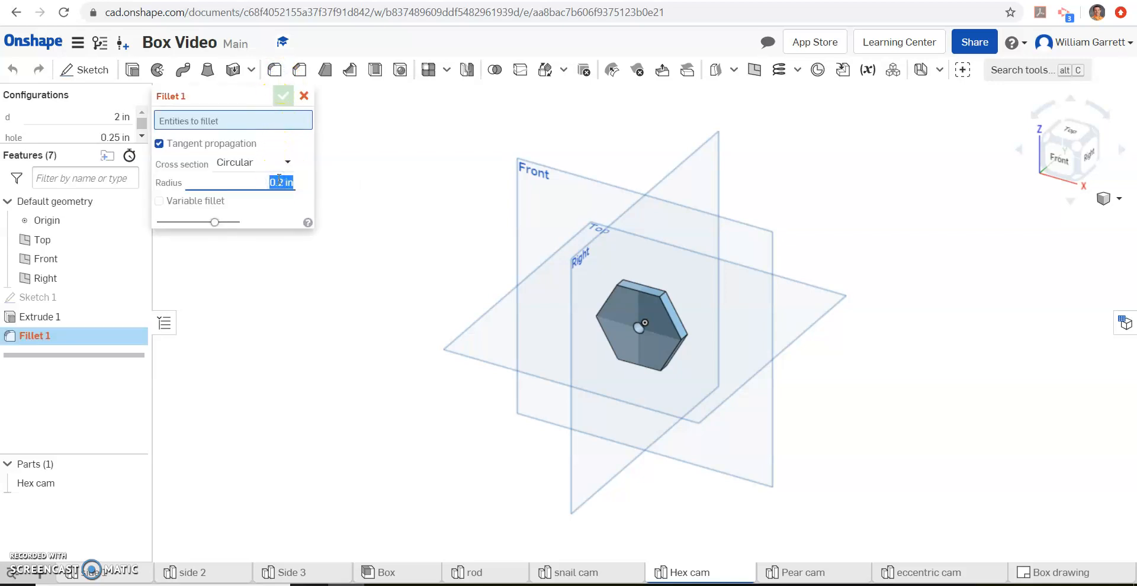
{"action": "type", "text": ".01"}
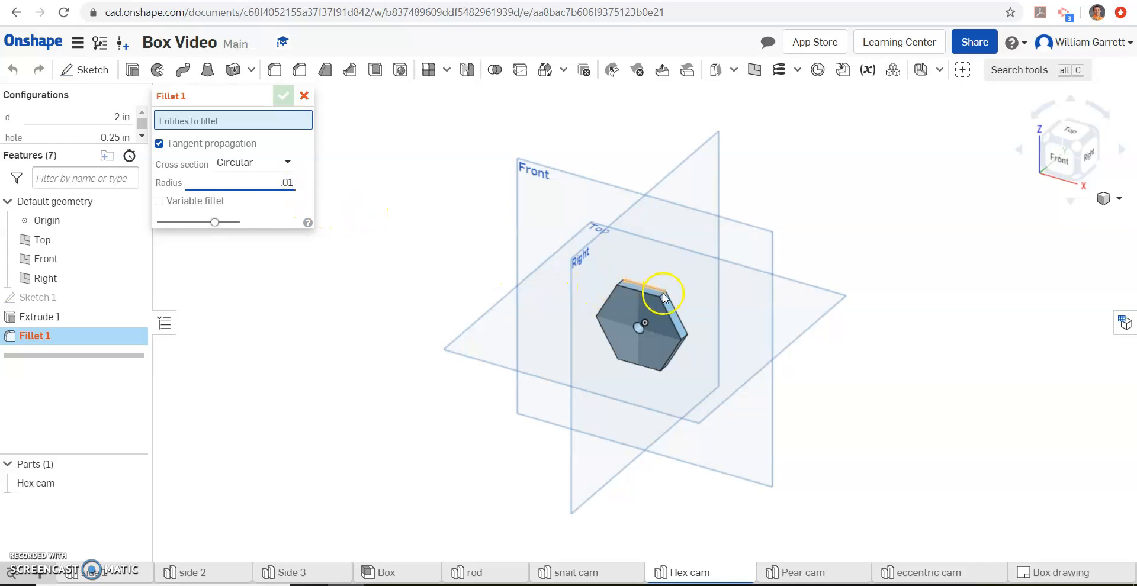
{"action": "left_click", "coordinate": [660, 292]}
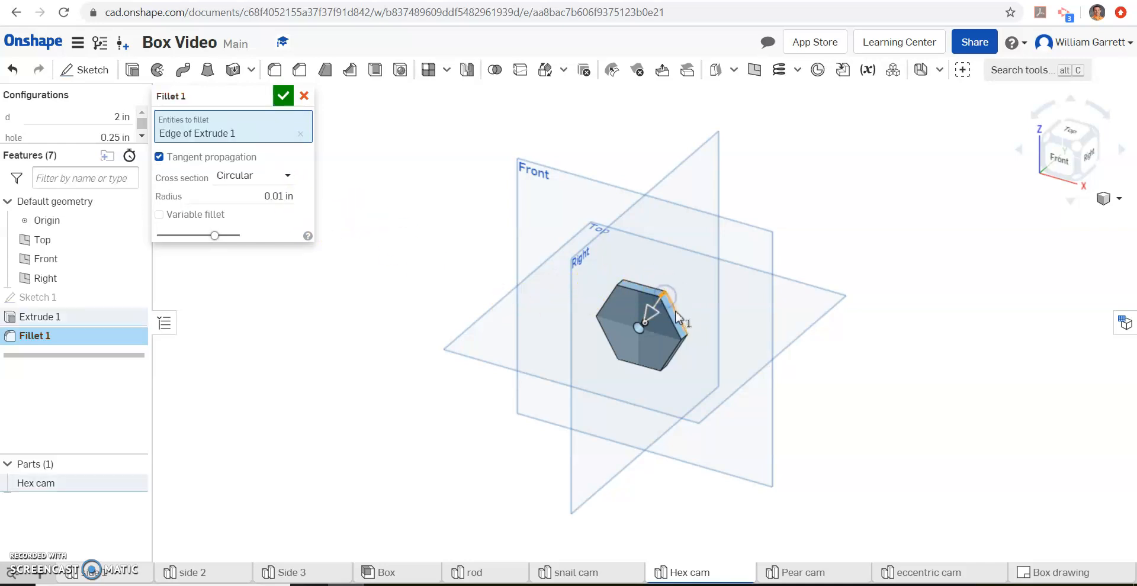
{"action": "left_click", "coordinate": [623, 285]}
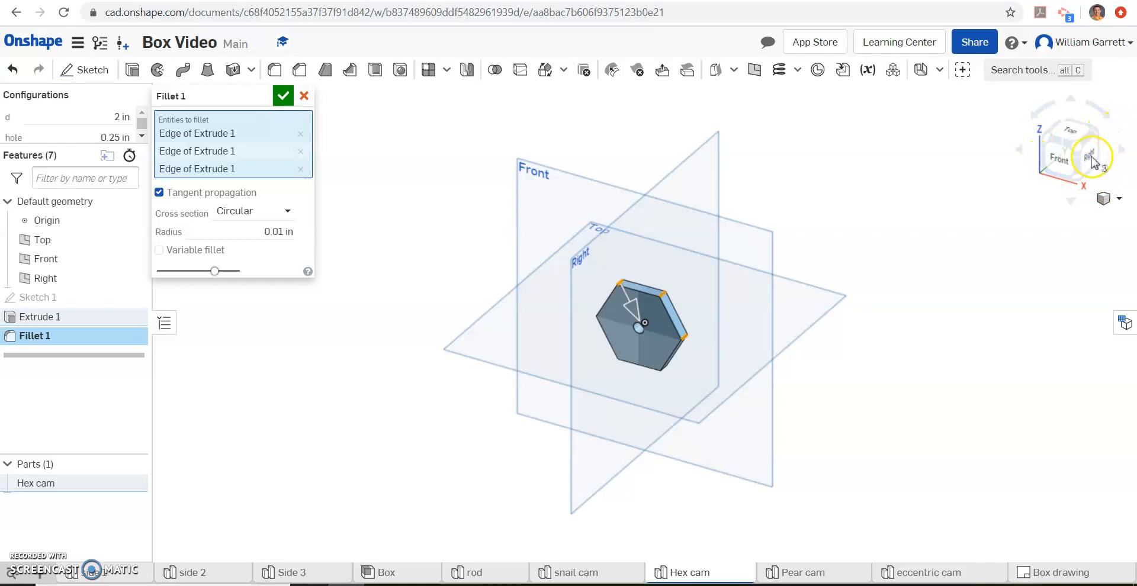
{"action": "left_click", "coordinate": [1094, 159]}
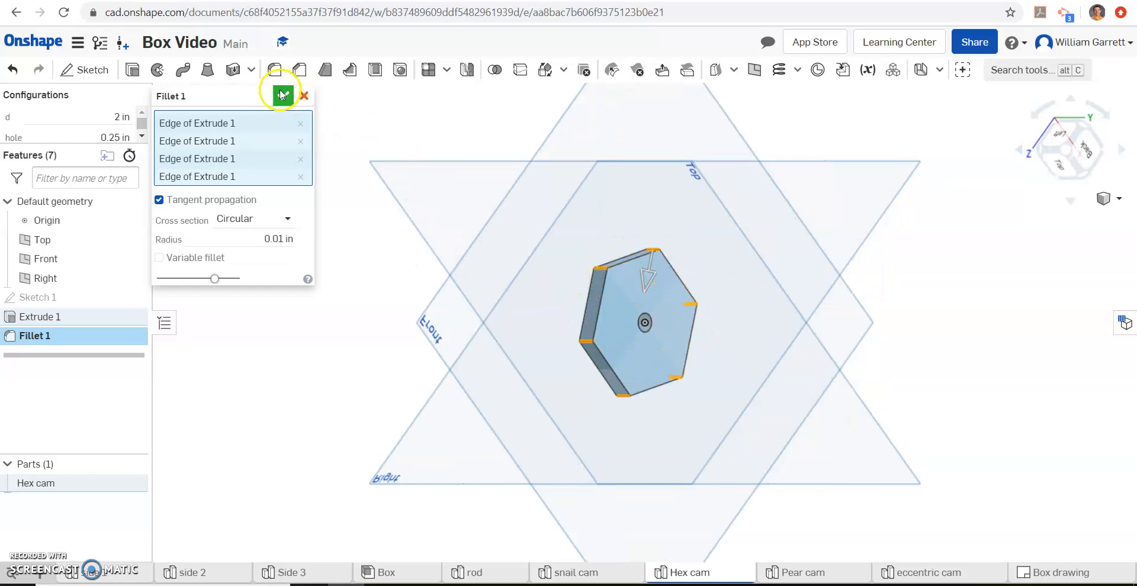
{"action": "left_click", "coordinate": [282, 96]}
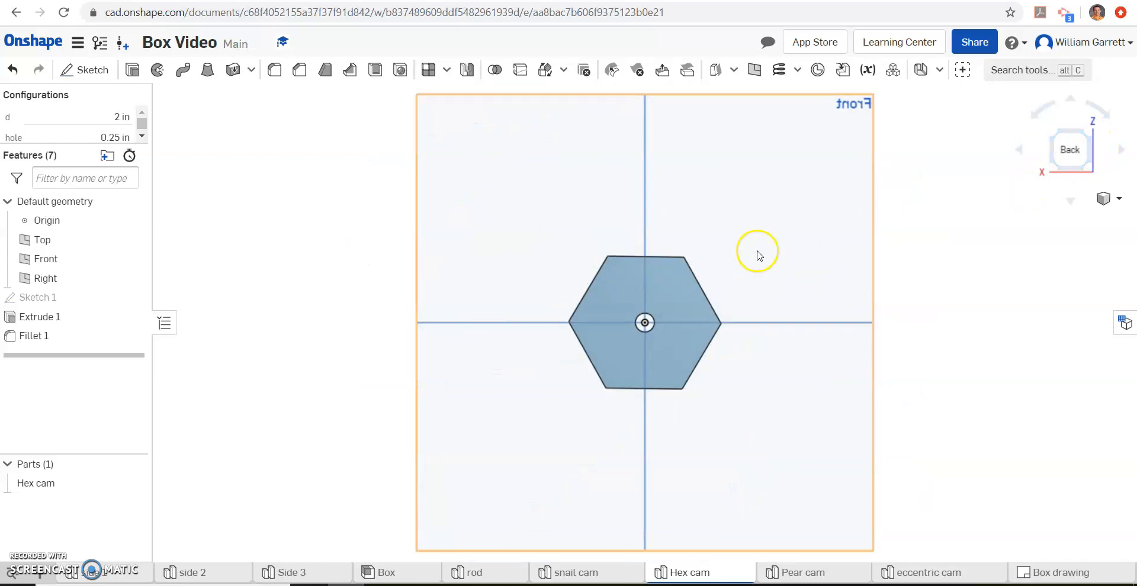
{"action": "mouse_move", "coordinate": [608, 242]}
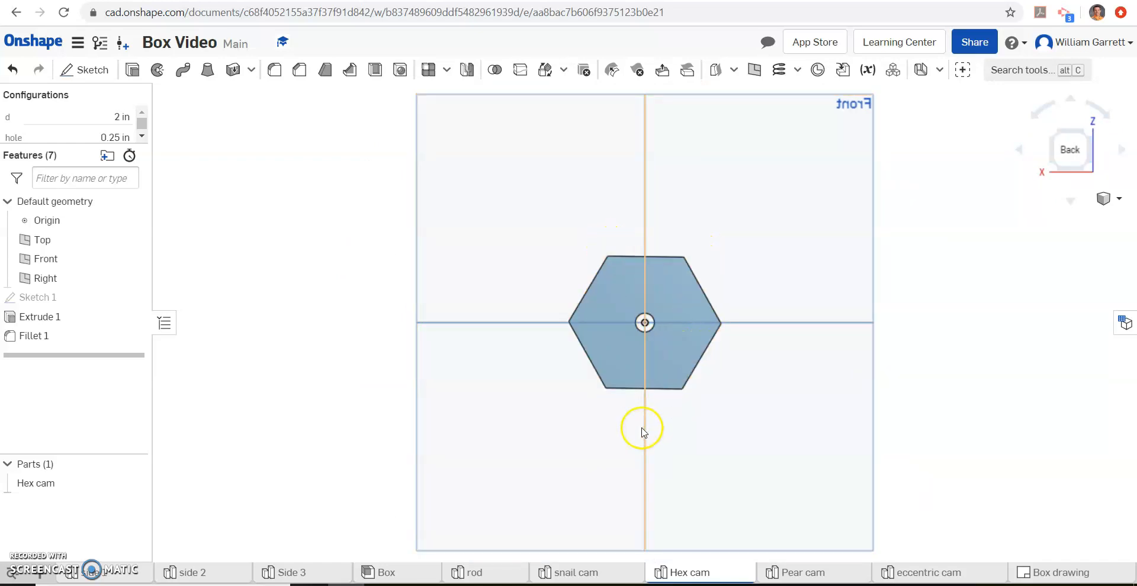
{"action": "mouse_move", "coordinate": [446, 574]}
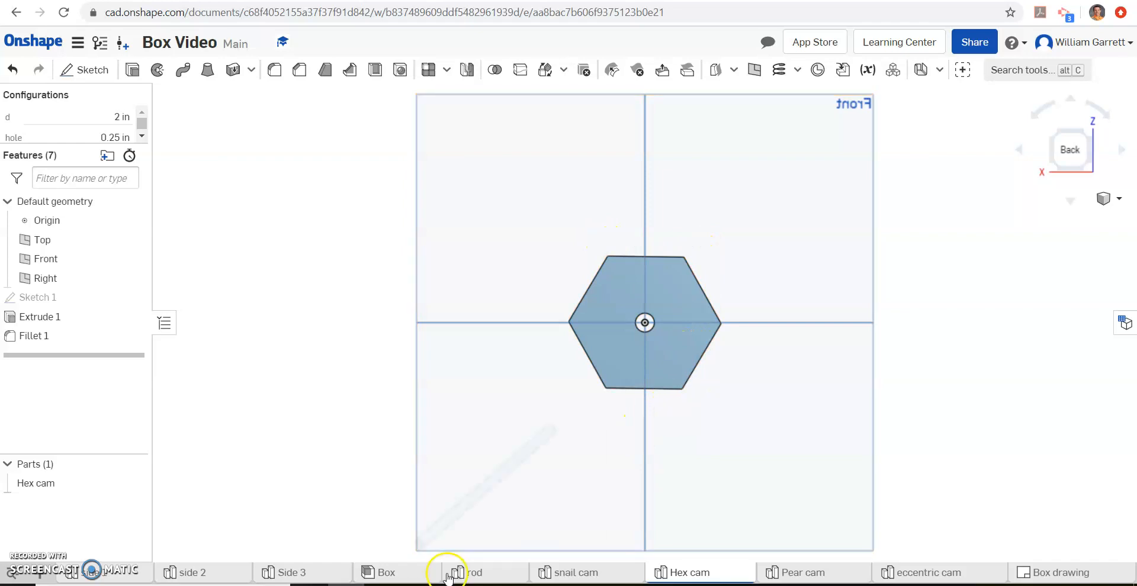
Step: Insert one Hex cam instance from Part Studios into the Box assembly
{"action": "left_click", "coordinate": [387, 573]}
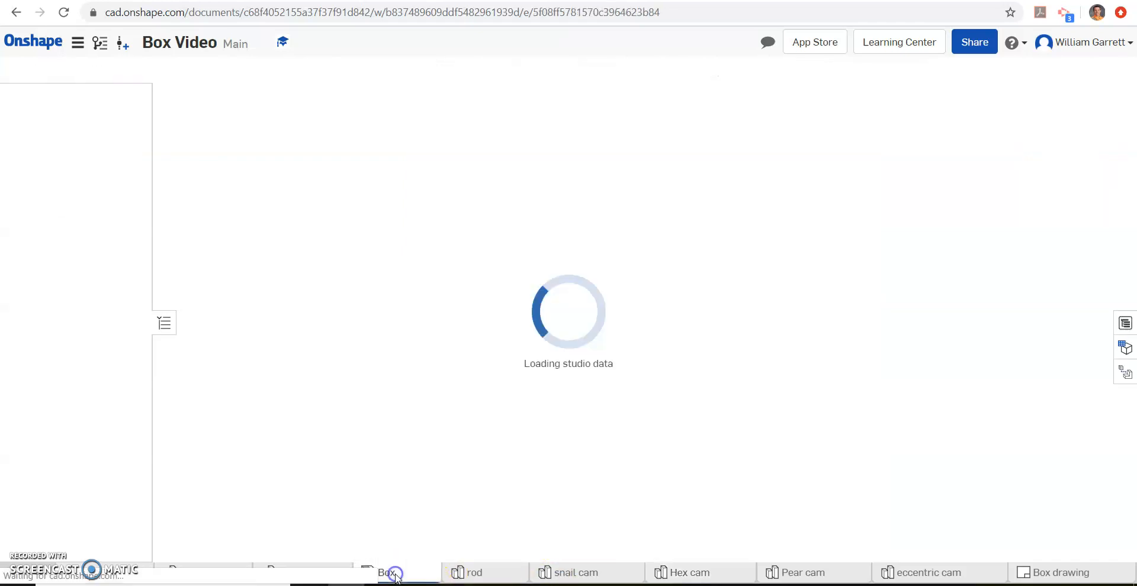
{"action": "left_click", "coordinate": [392, 573]}
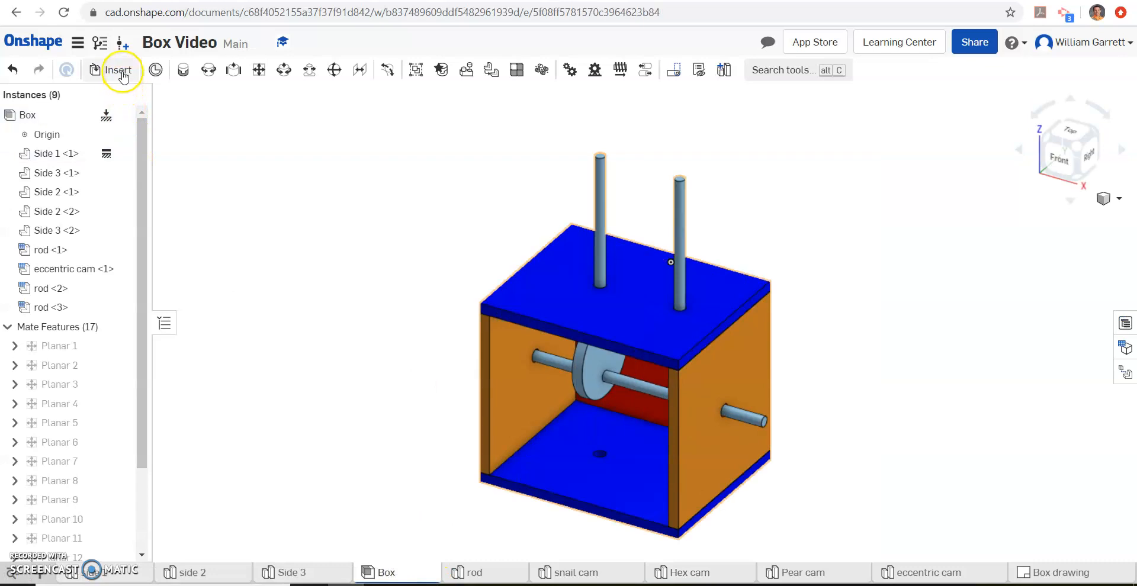
{"action": "left_click", "coordinate": [119, 70]}
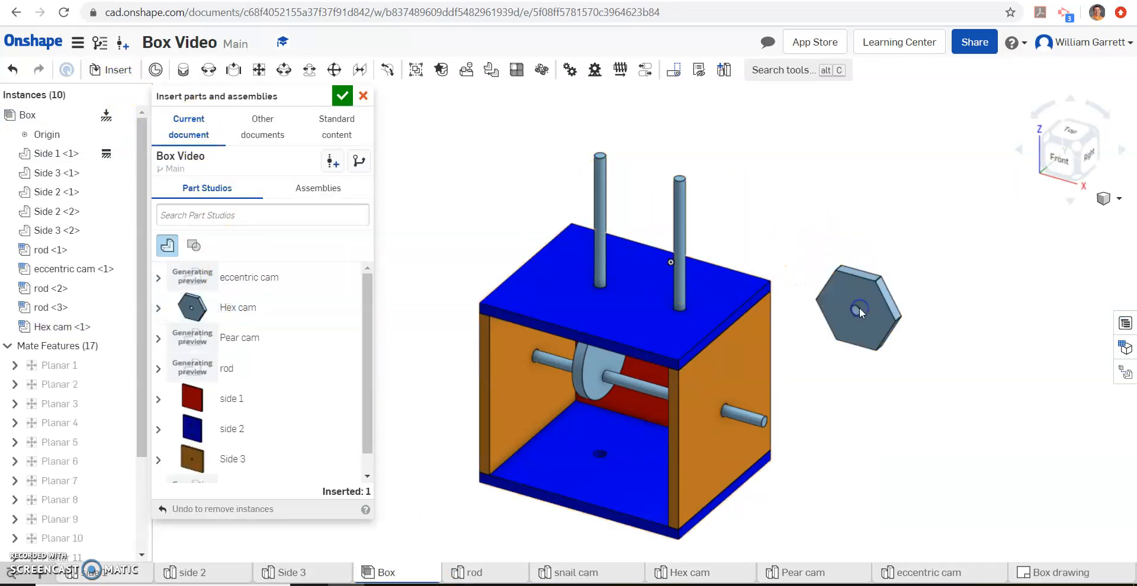
{"action": "left_click", "coordinate": [342, 96]}
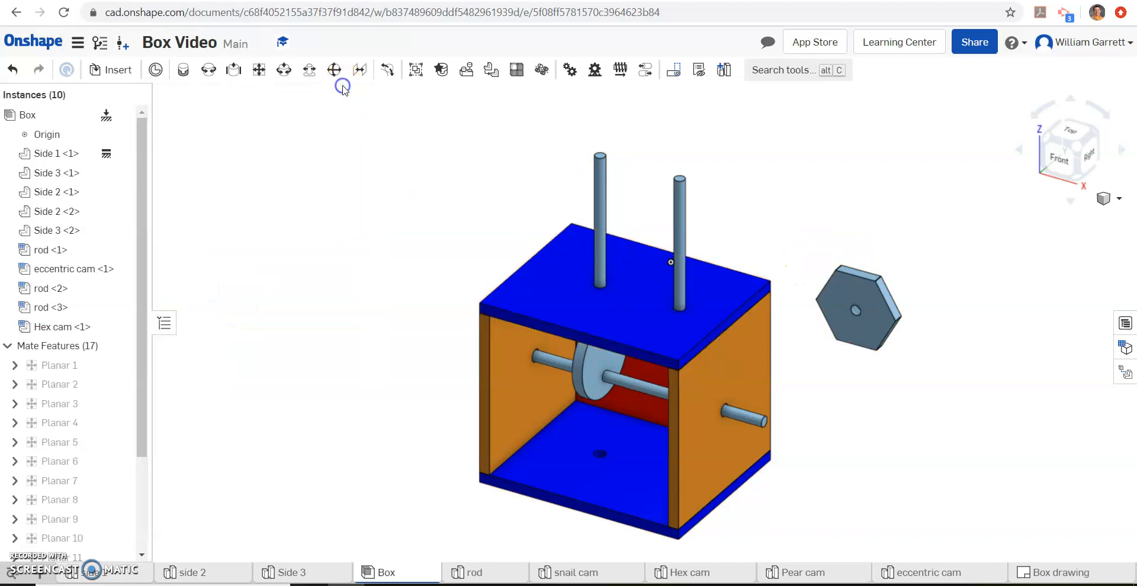
{"action": "mouse_move", "coordinate": [492, 113]}
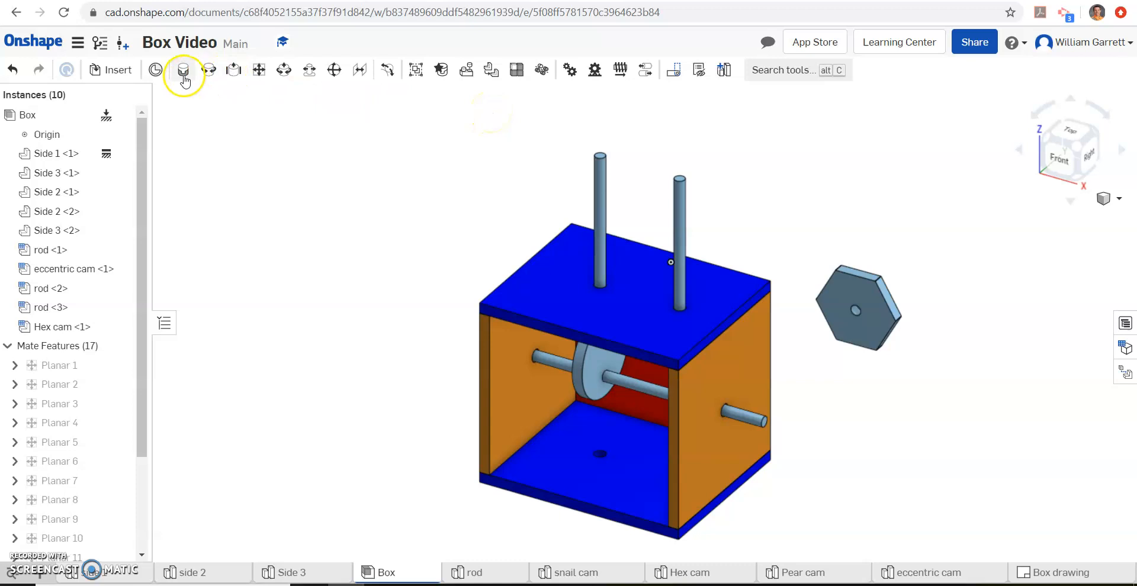
Step: Fasten the Hex cam to rod <1> with a 2 in Z offset
{"action": "left_click", "coordinate": [183, 70]}
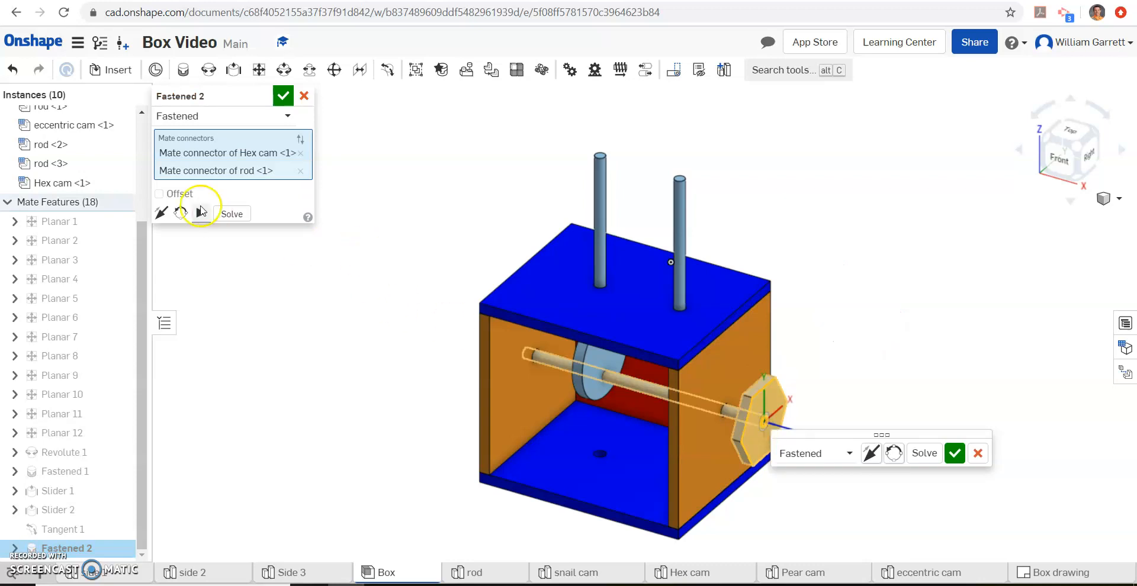
{"action": "left_click", "coordinate": [159, 194]}
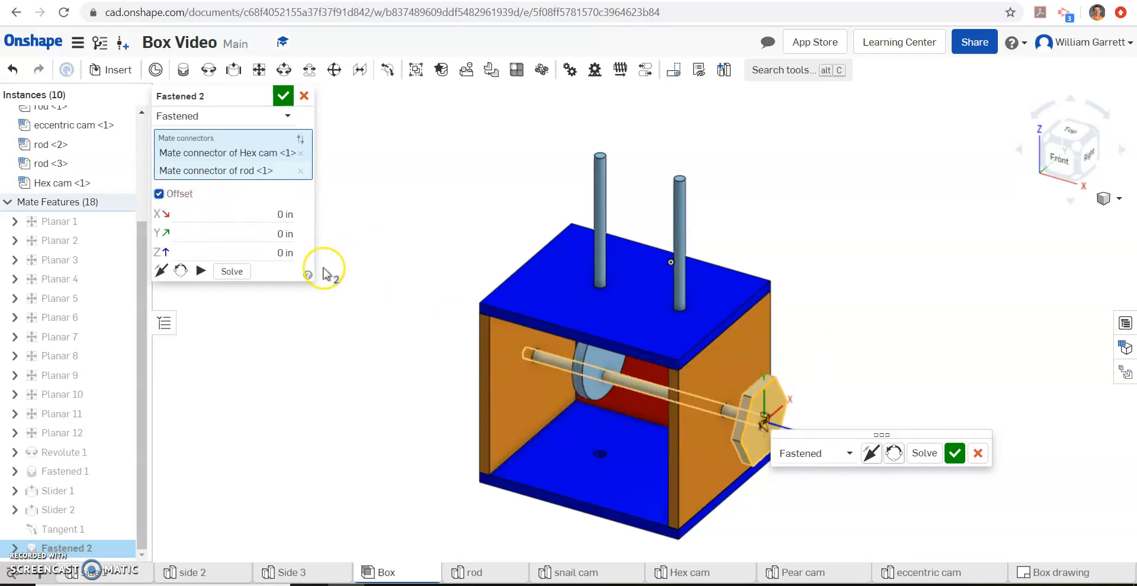
{"action": "left_click", "coordinate": [265, 252]}
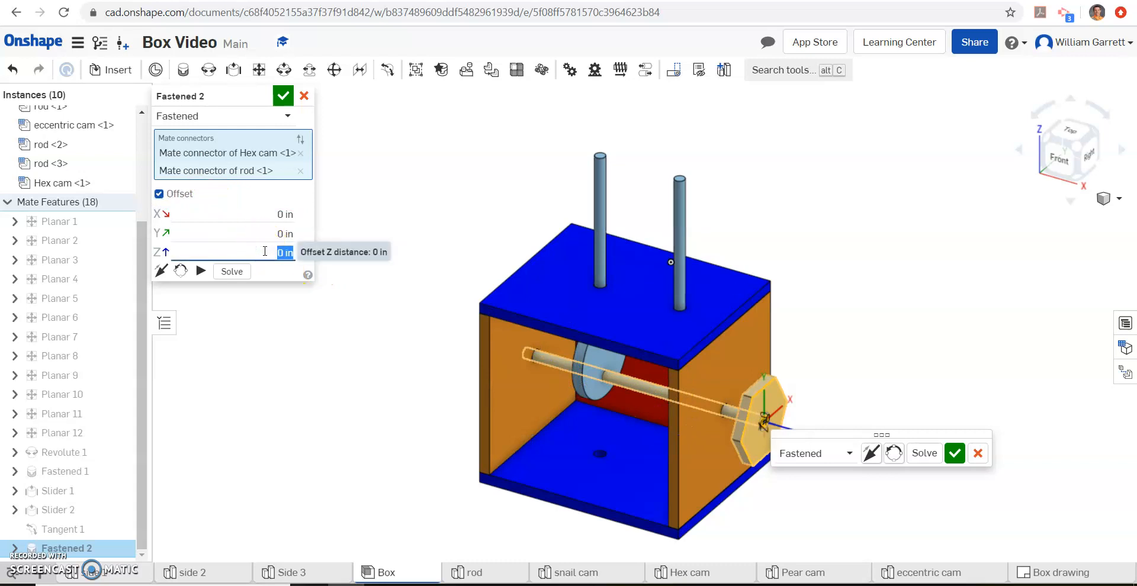
{"action": "type", "text": "2"}
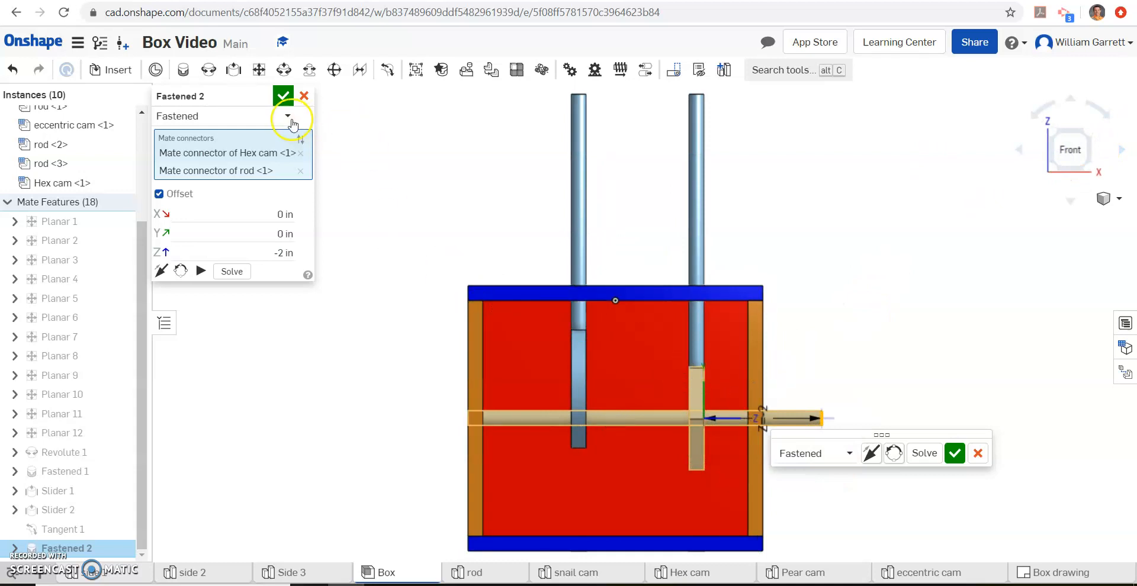
{"action": "left_click", "coordinate": [283, 95]}
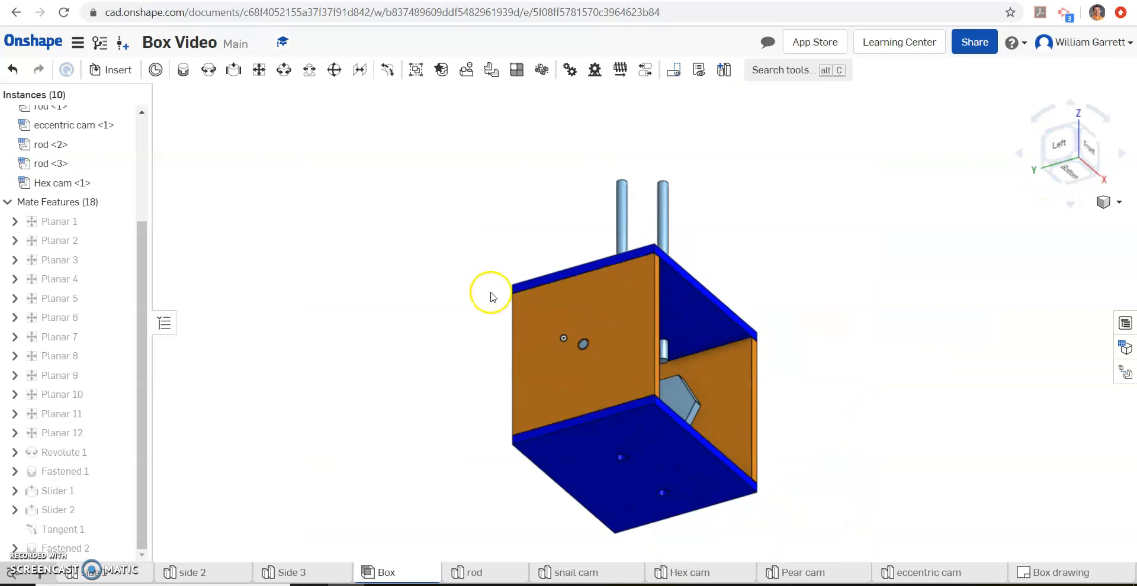
{"action": "mouse_move", "coordinate": [427, 263]}
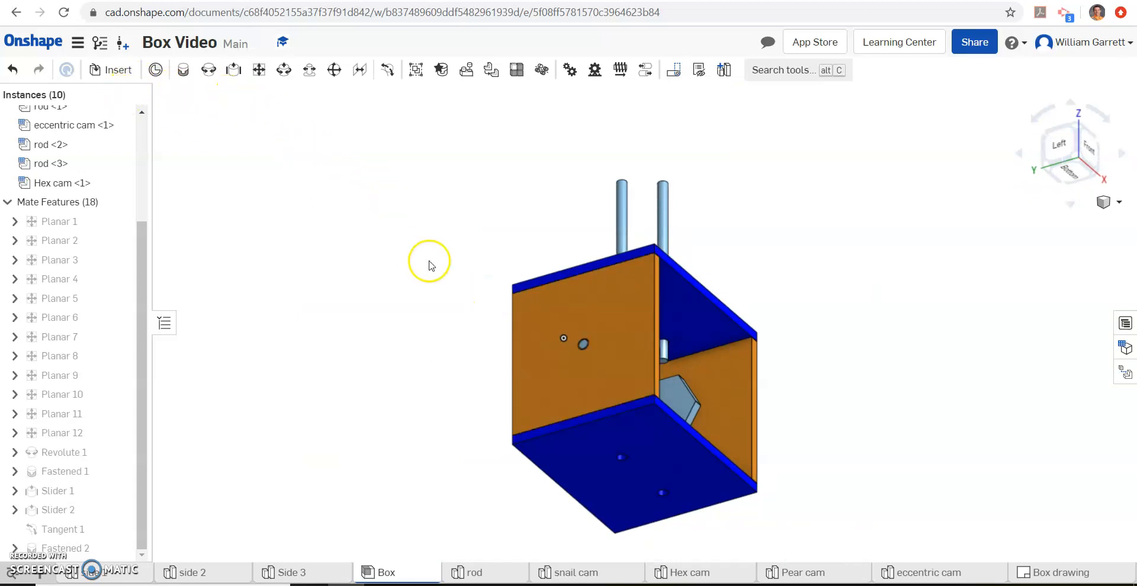
{"action": "mouse_move", "coordinate": [376, 173]}
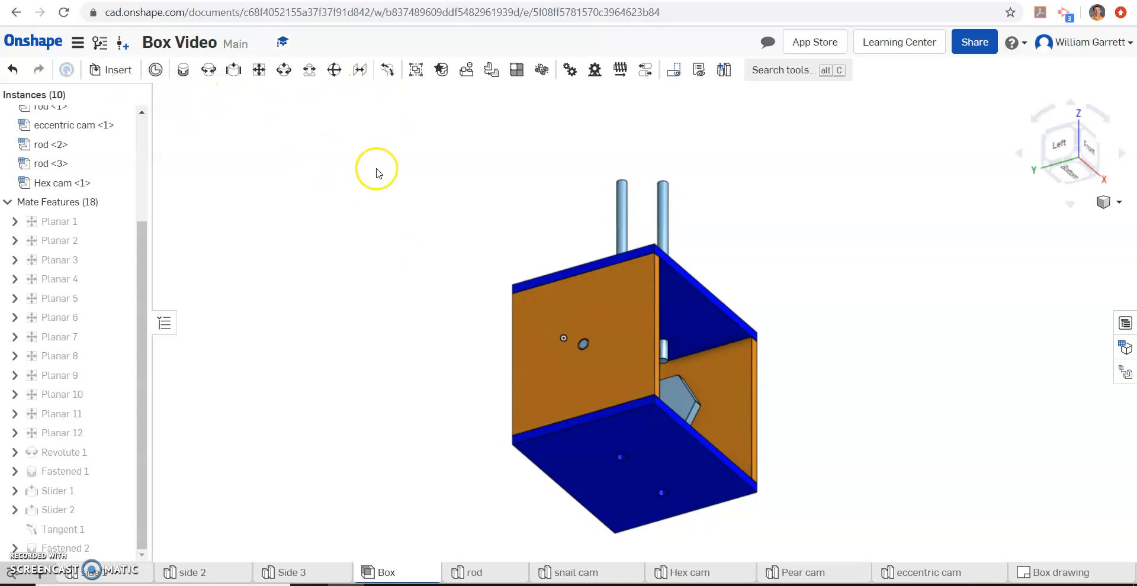
{"action": "mouse_move", "coordinate": [120, 317]}
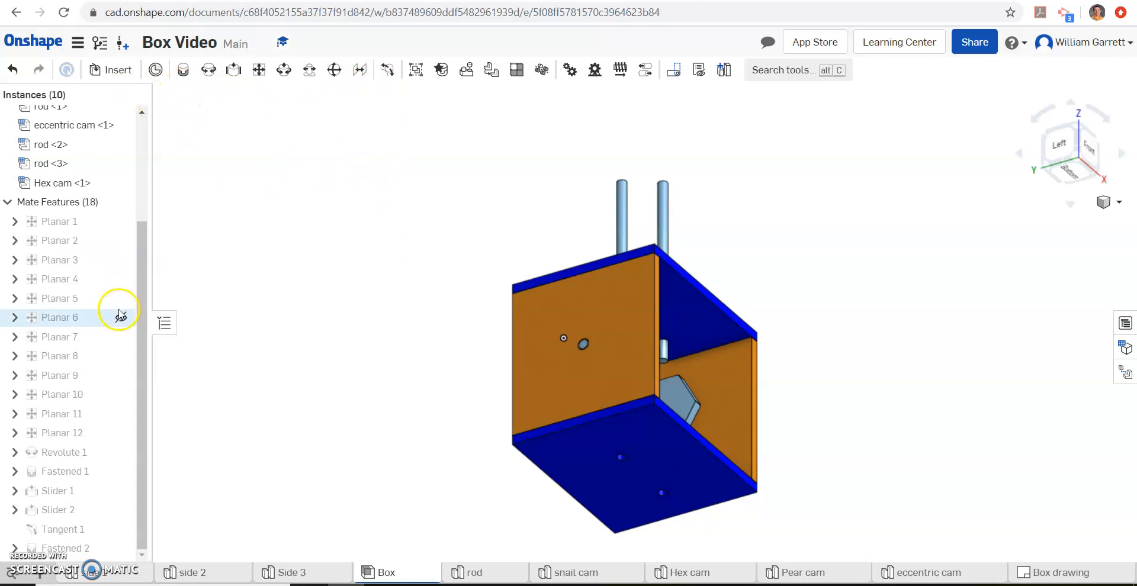
{"action": "mouse_move", "coordinate": [387, 70]}
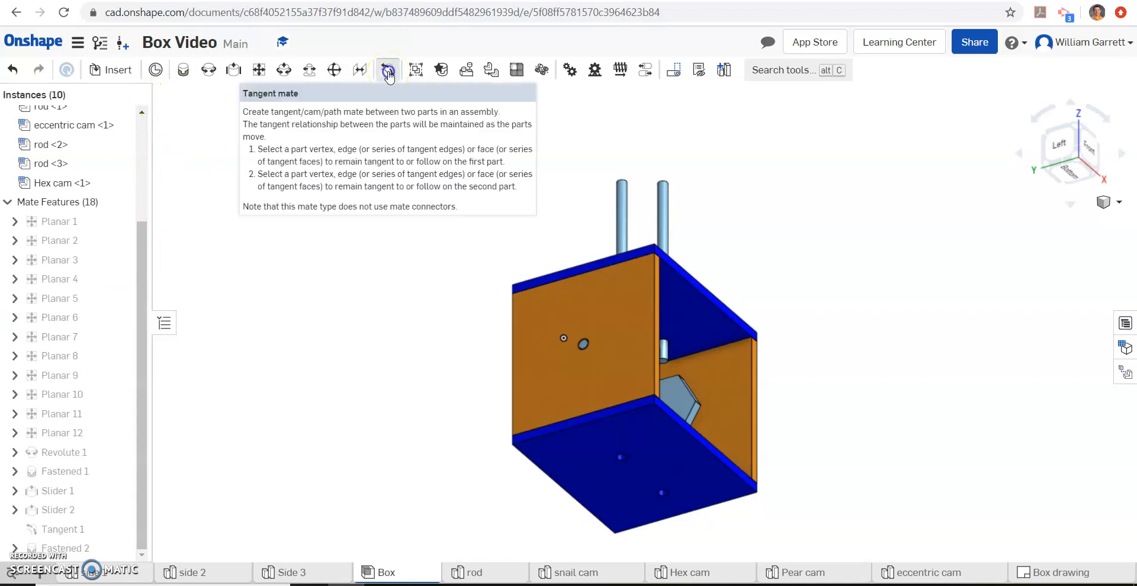
Step: Create Tangent 2 between the bottom face of rod <3> and a Hex cam face
{"action": "left_click", "coordinate": [387, 70]}
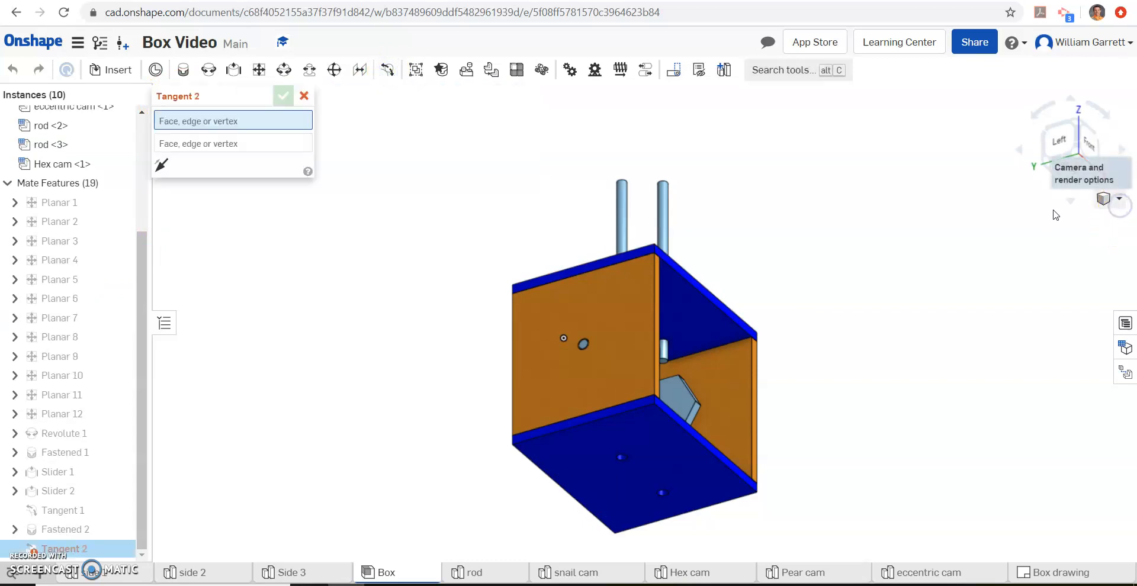
{"action": "left_click", "coordinate": [1103, 198]}
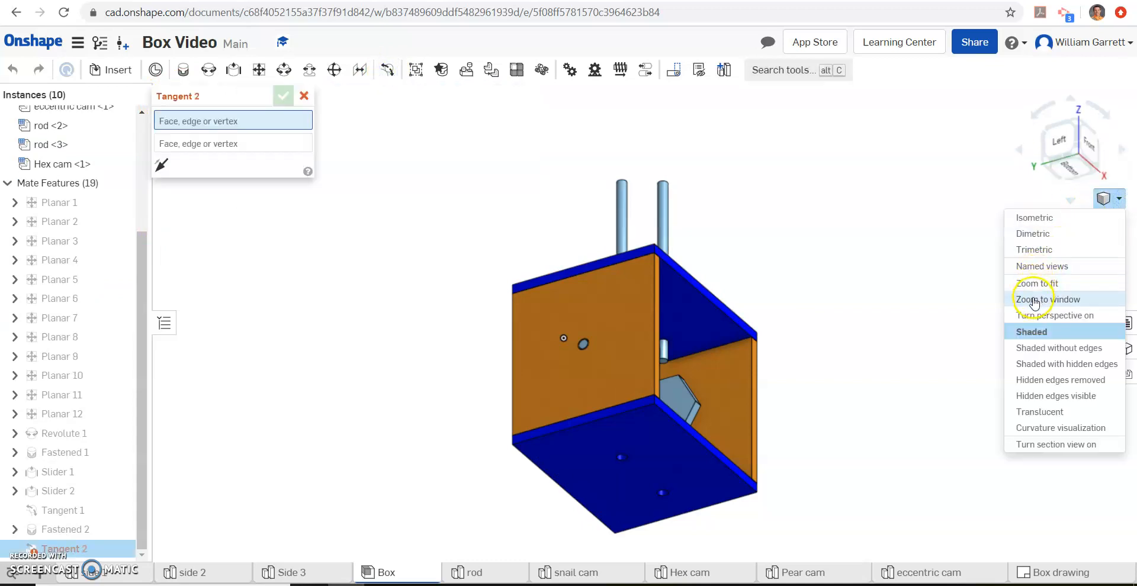
{"action": "left_click", "coordinate": [1047, 299]}
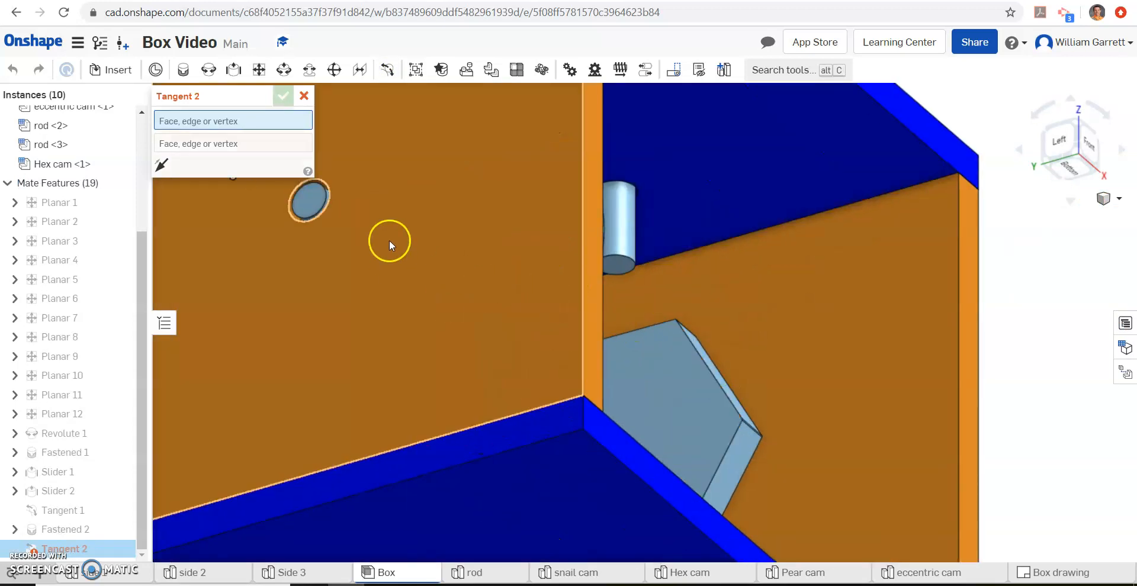
{"action": "mouse_move", "coordinate": [617, 268]}
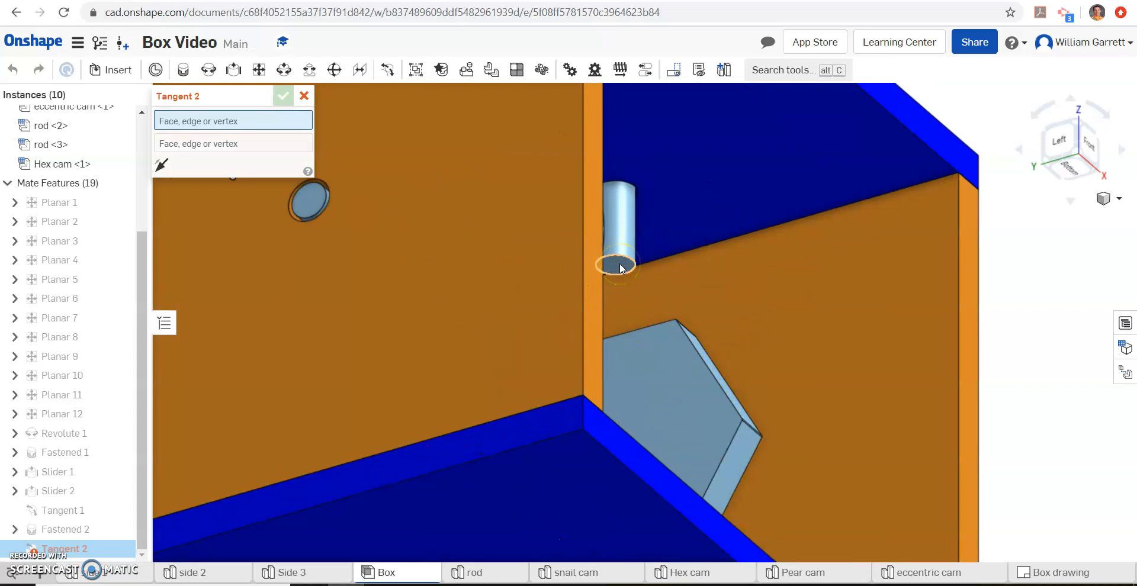
{"action": "left_click", "coordinate": [618, 261]}
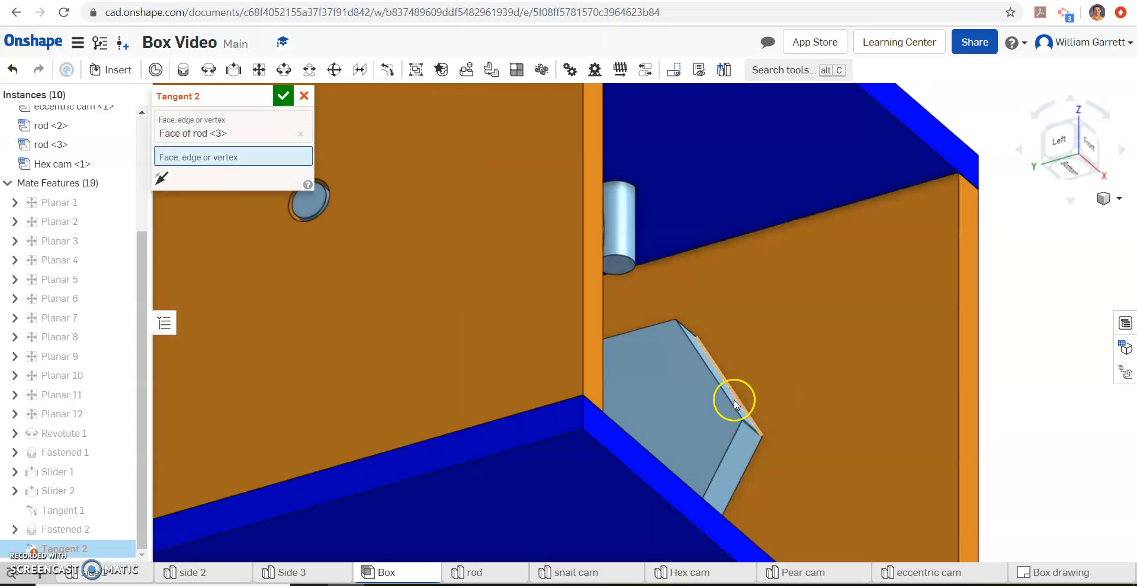
{"action": "mouse_move", "coordinate": [710, 363]}
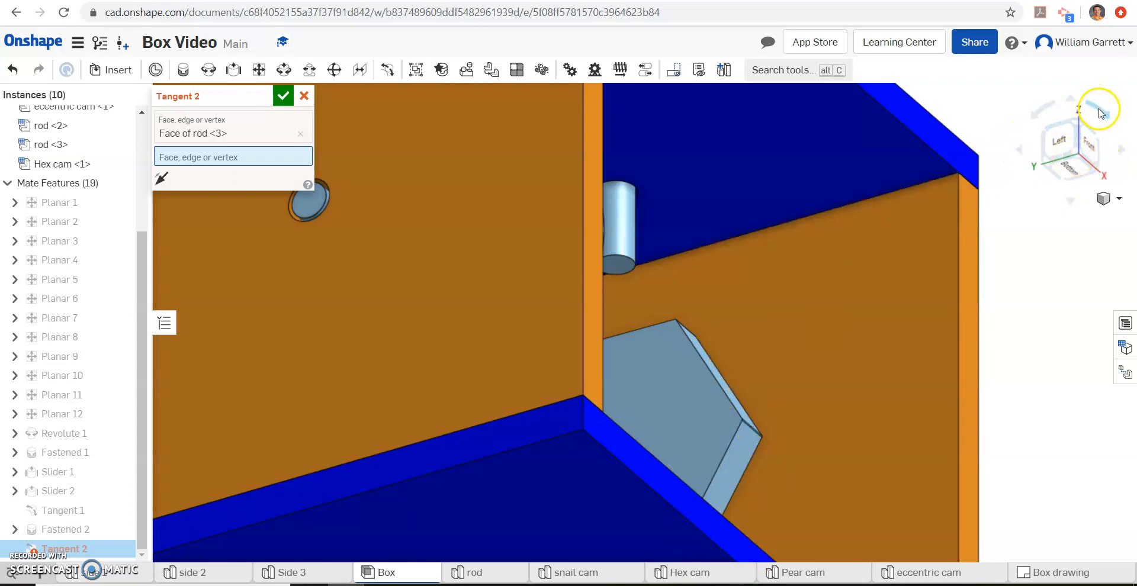
{"action": "left_click", "coordinate": [1069, 149]}
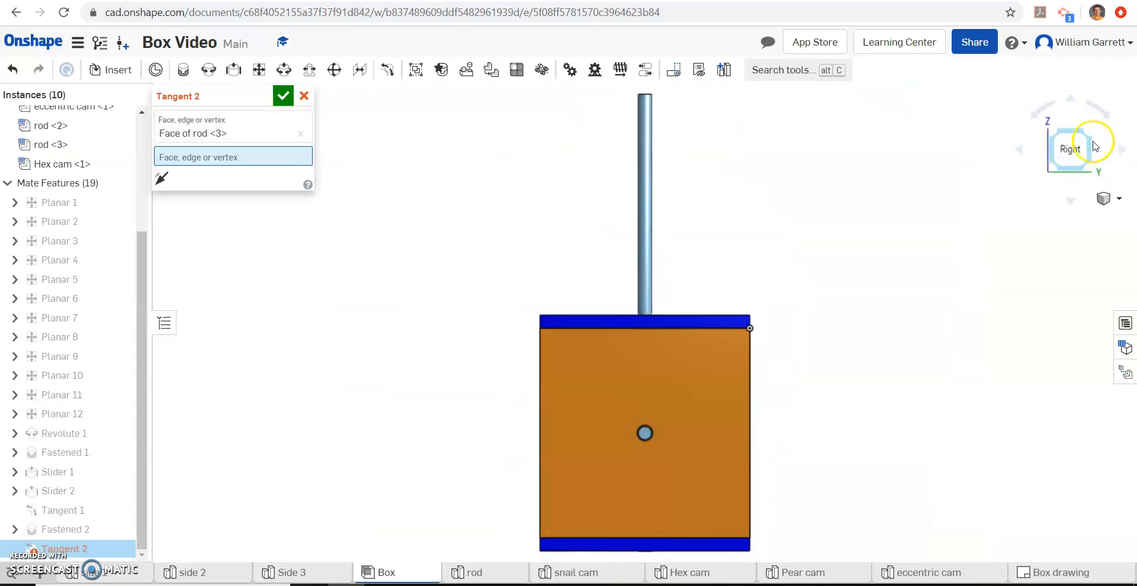
{"action": "left_click", "coordinate": [1095, 145]}
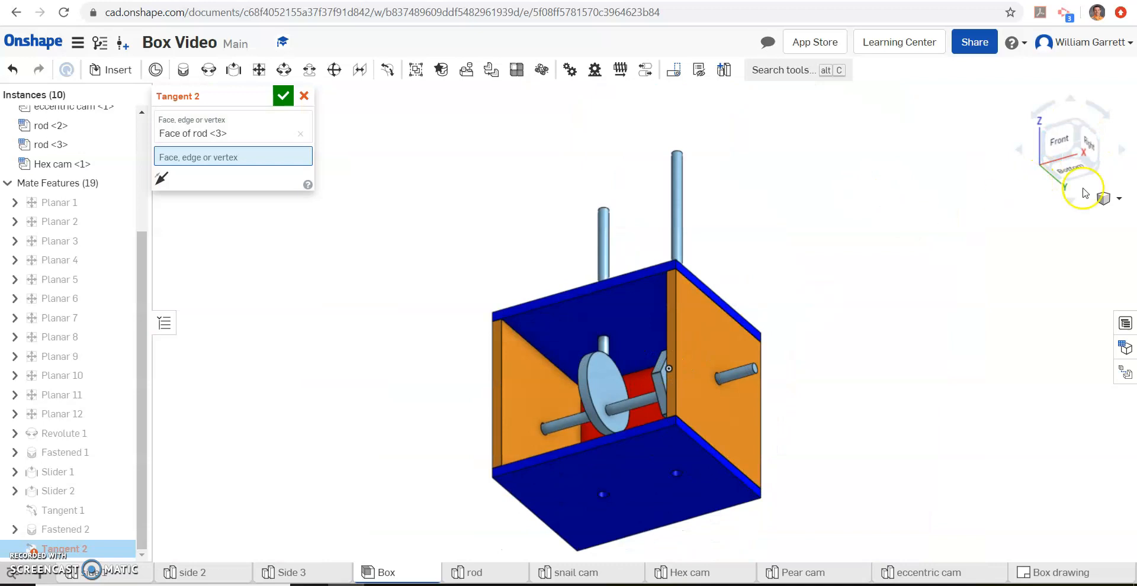
{"action": "left_click", "coordinate": [1102, 198]}
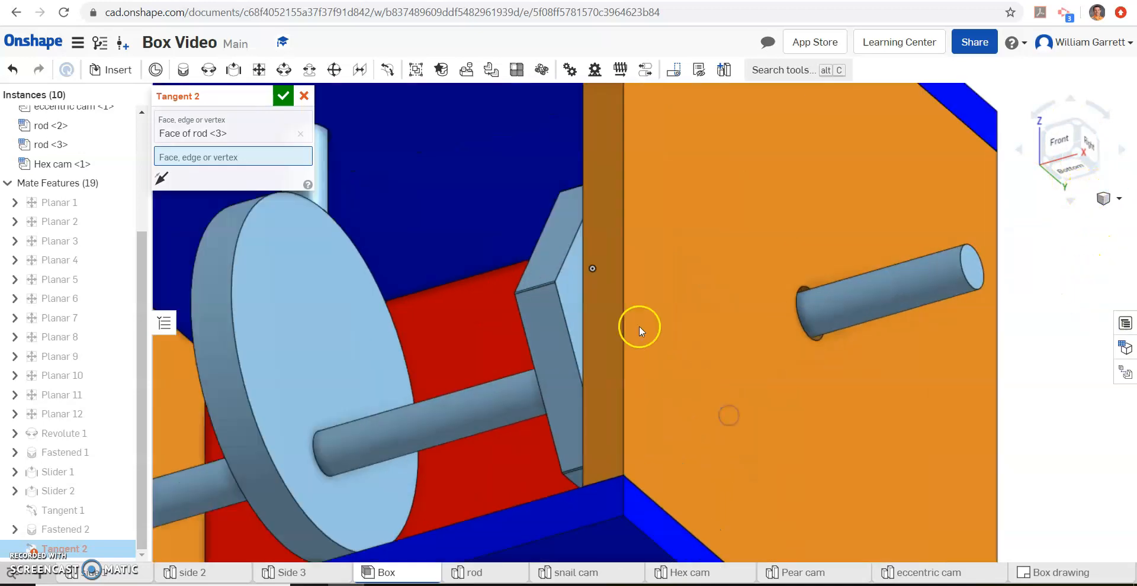
{"action": "left_click", "coordinate": [555, 221]}
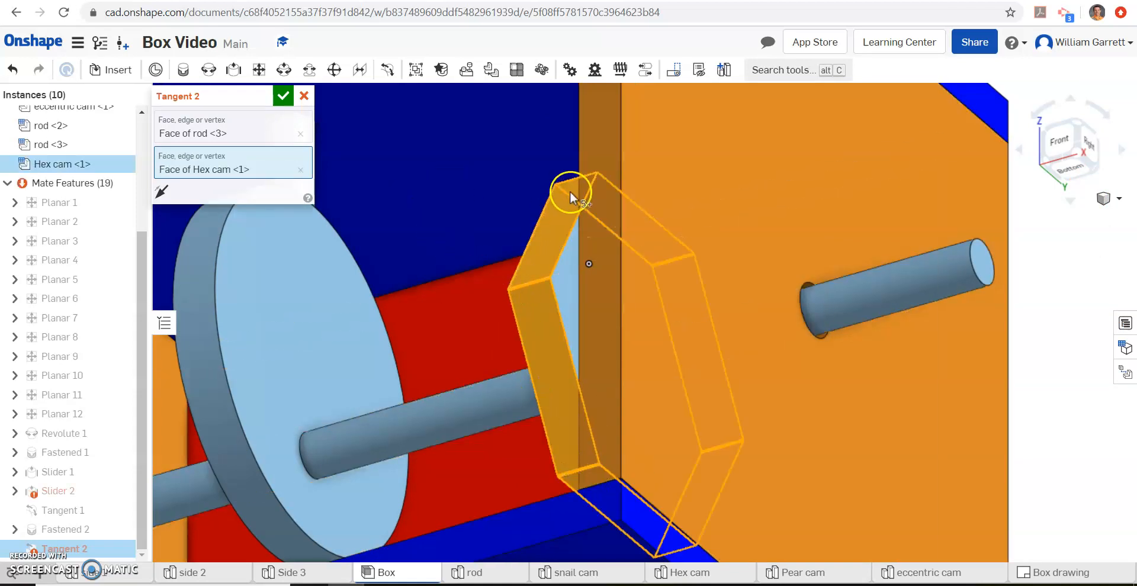
{"action": "left_click", "coordinate": [283, 95]}
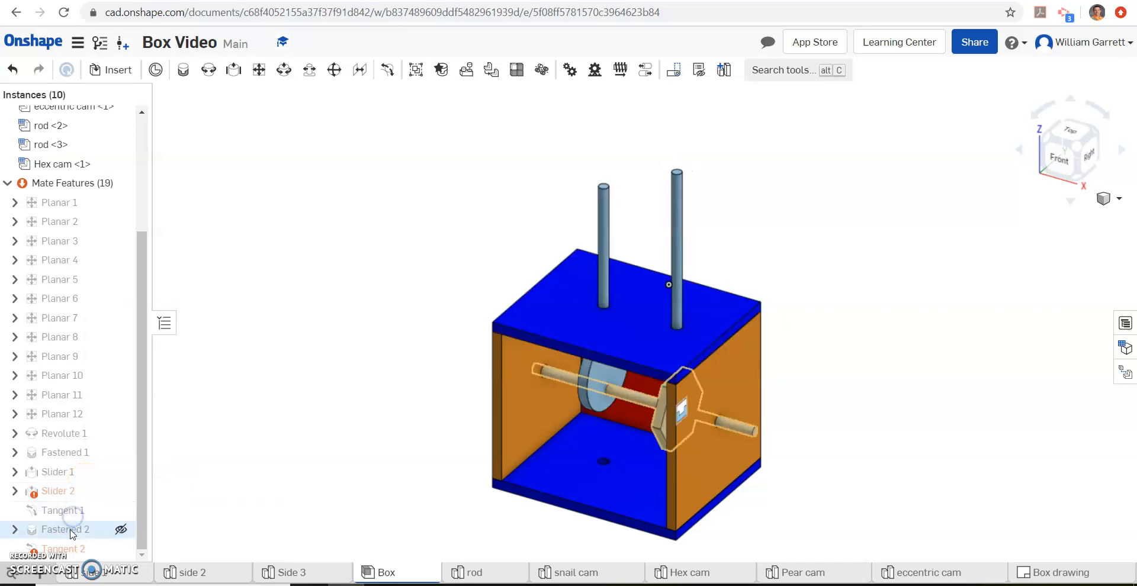
Step: Edit Tangent 2 to use an edge of rod <3> instead of its face
{"action": "right_click", "coordinate": [64, 529]}
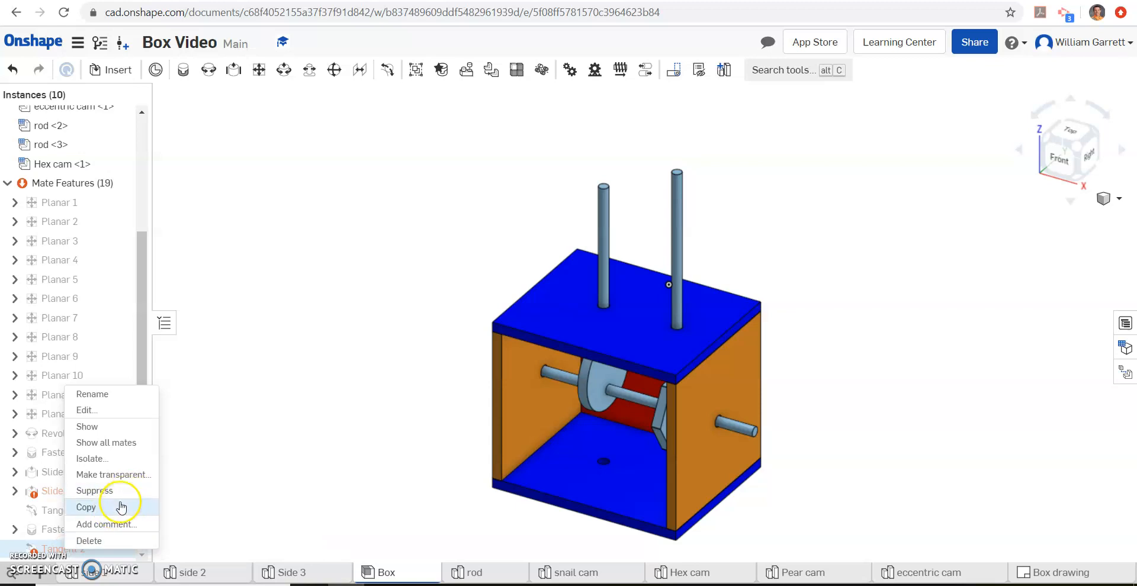
{"action": "left_click", "coordinate": [87, 410]}
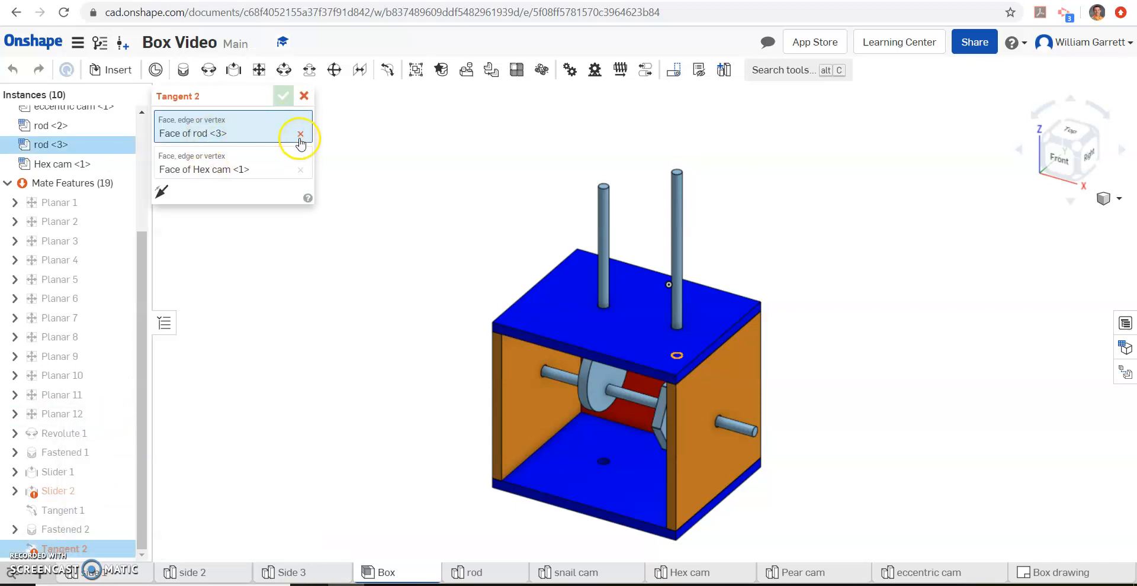
{"action": "left_click", "coordinate": [300, 133]}
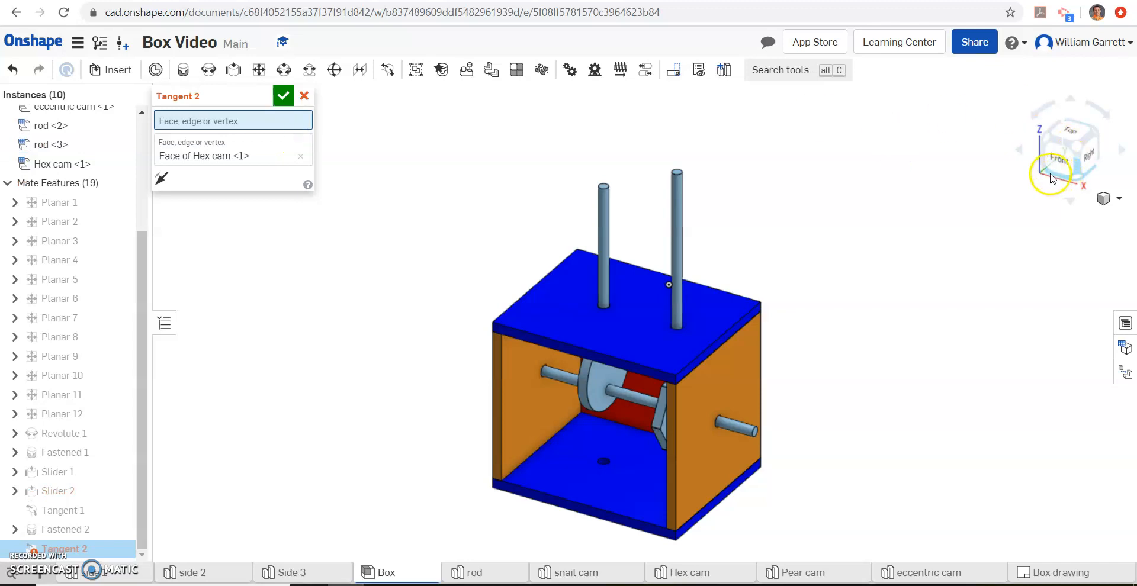
{"action": "left_click", "coordinate": [1069, 149]}
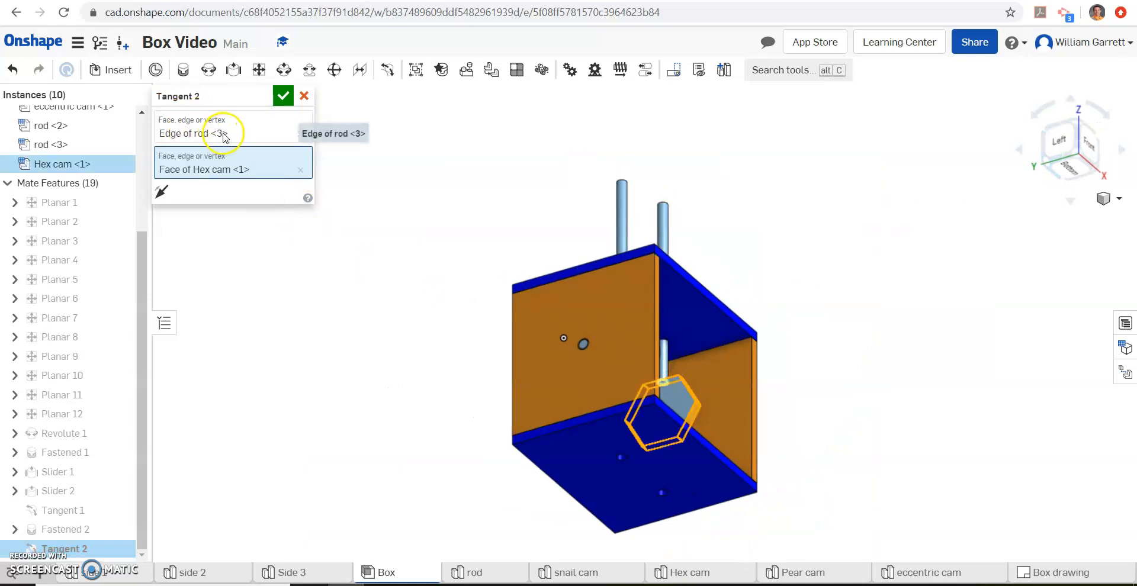
{"action": "left_click", "coordinate": [283, 95]}
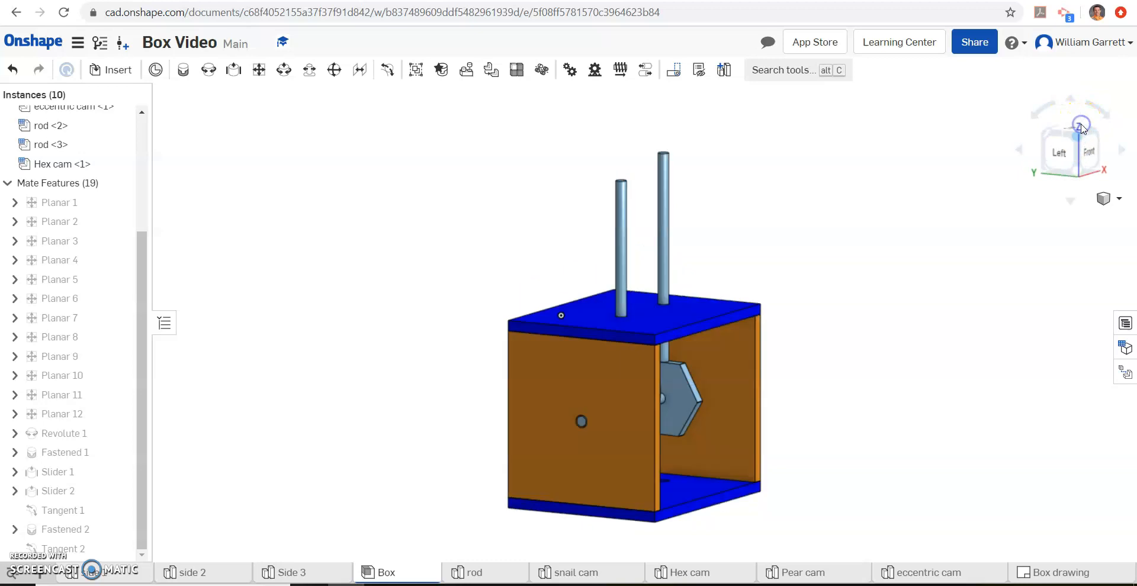
Step: Animate Revolute 1 from 0 to 720 degrees, play it, and close the dialog
{"action": "left_click", "coordinate": [65, 433]}
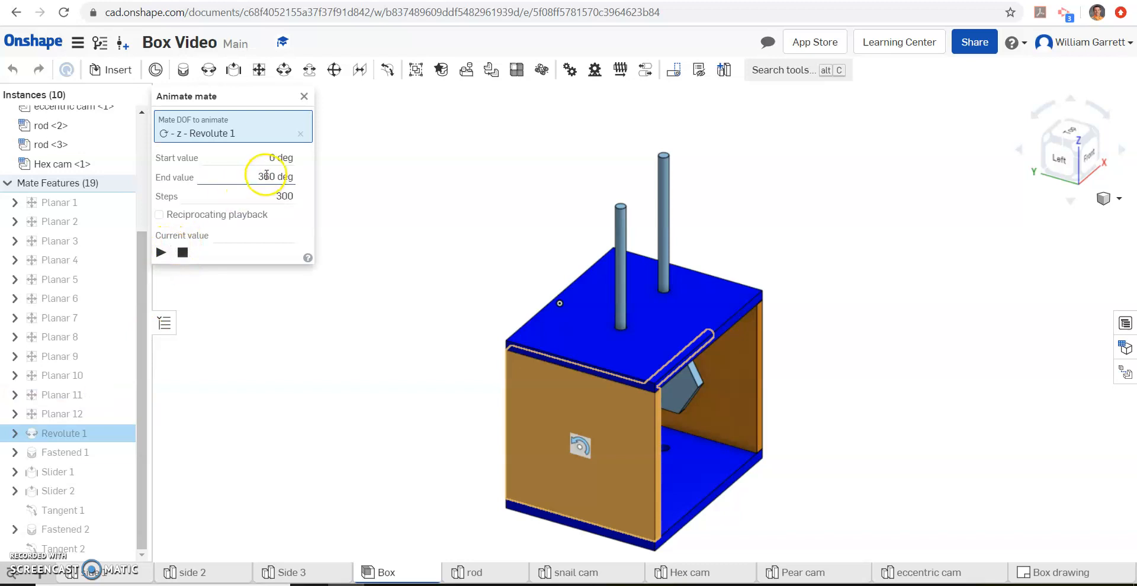
{"action": "type", "text": "720"}
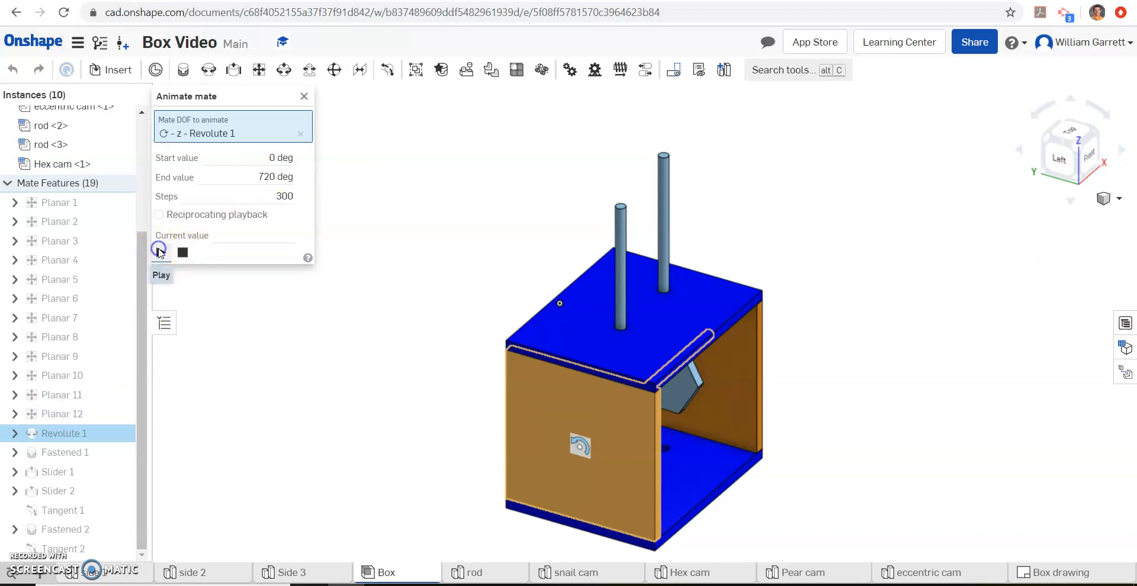
{"action": "left_click", "coordinate": [161, 252]}
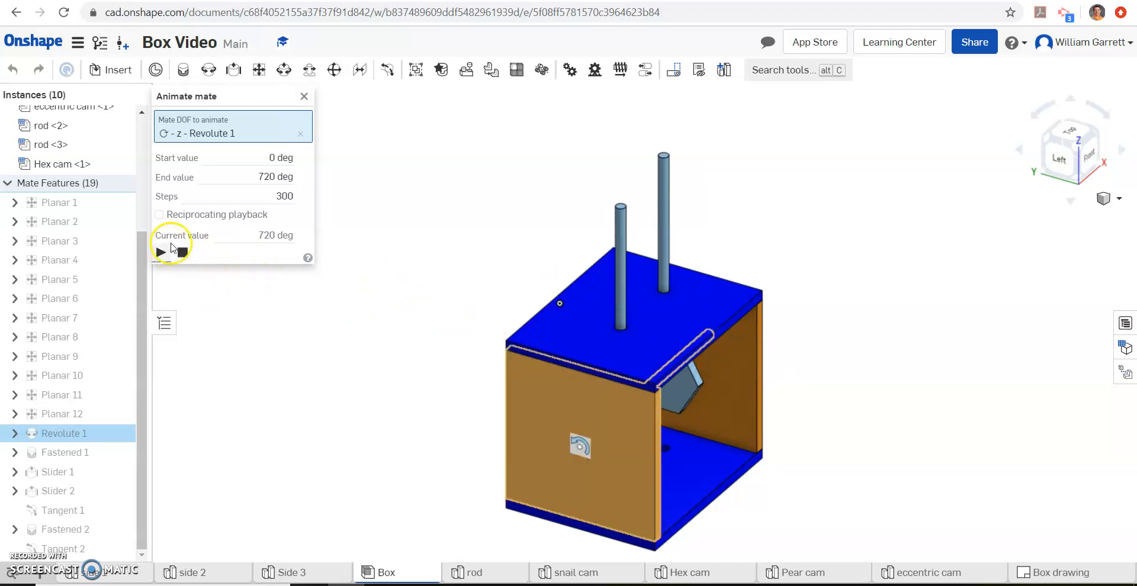
{"action": "left_click", "coordinate": [304, 96]}
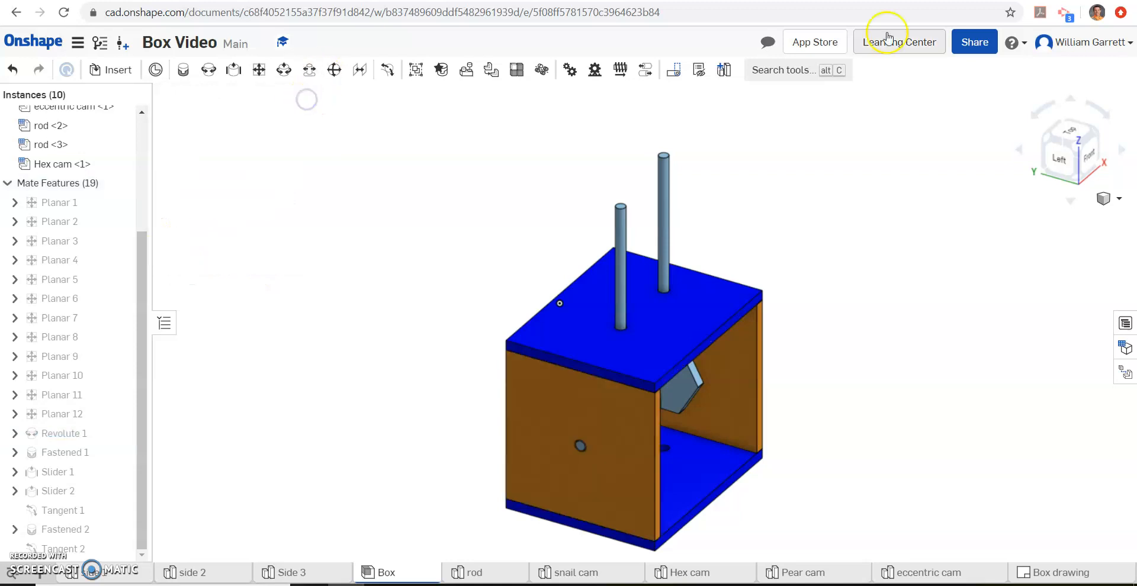
{"action": "mouse_move", "coordinate": [1098, 128]}
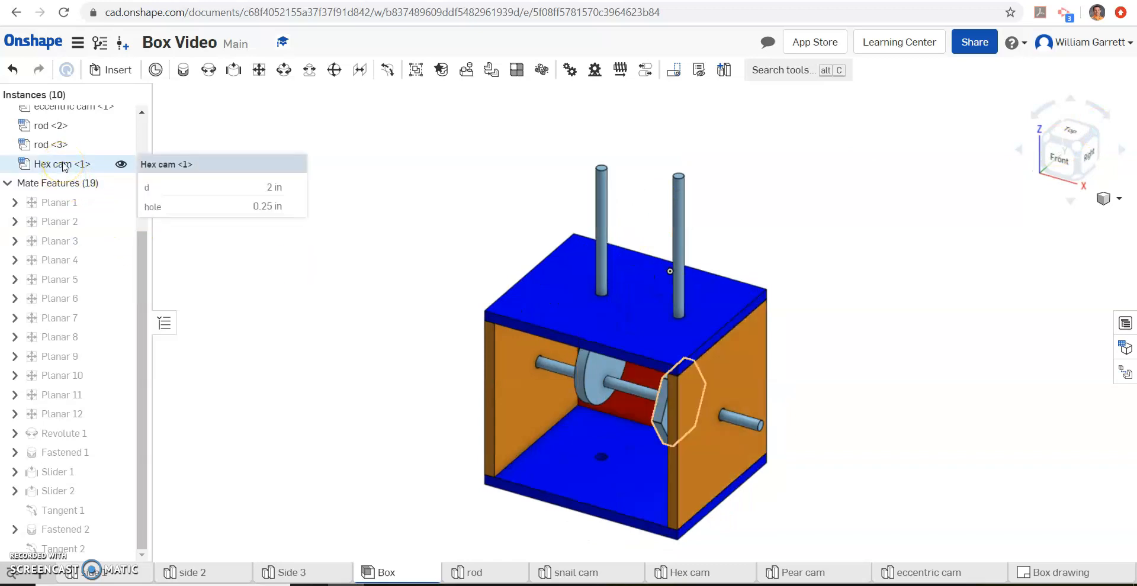
Step: Remove the Hex cam instance from the assembly and switch to the snail cam studio
{"action": "right_click", "coordinate": [61, 164]}
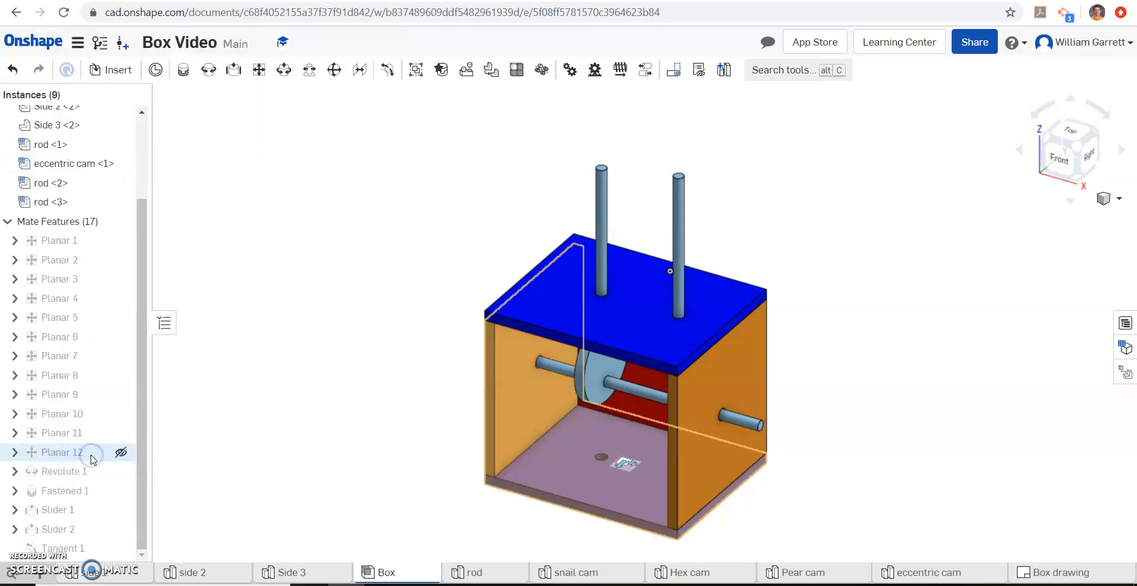
{"action": "left_click", "coordinate": [569, 573]}
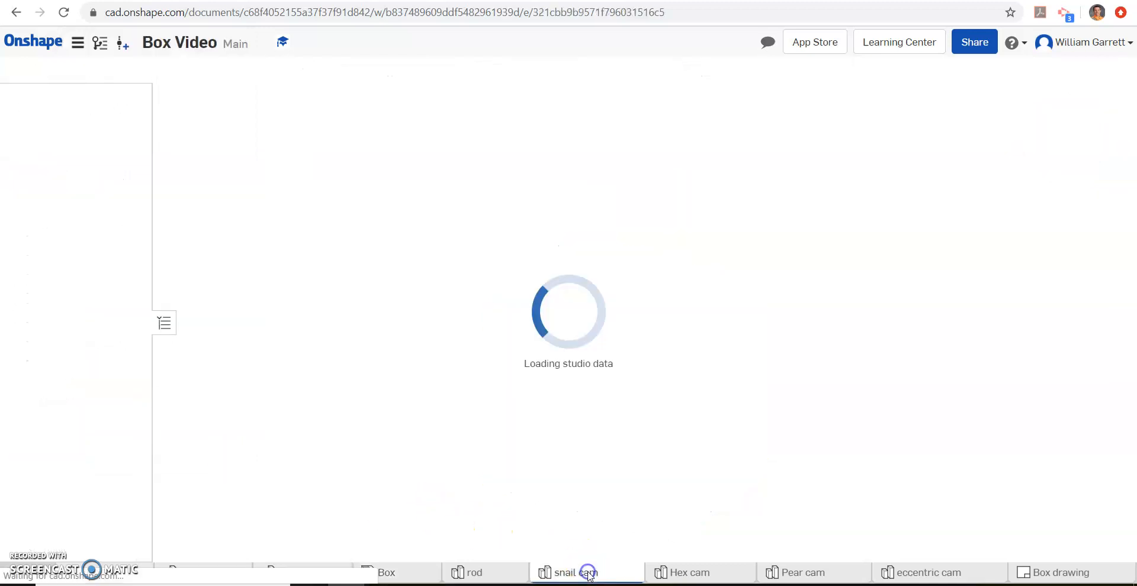
Step: Add Fillet 1 of 0.01 in radius to three edges of the snail cam
{"action": "left_click", "coordinate": [572, 573]}
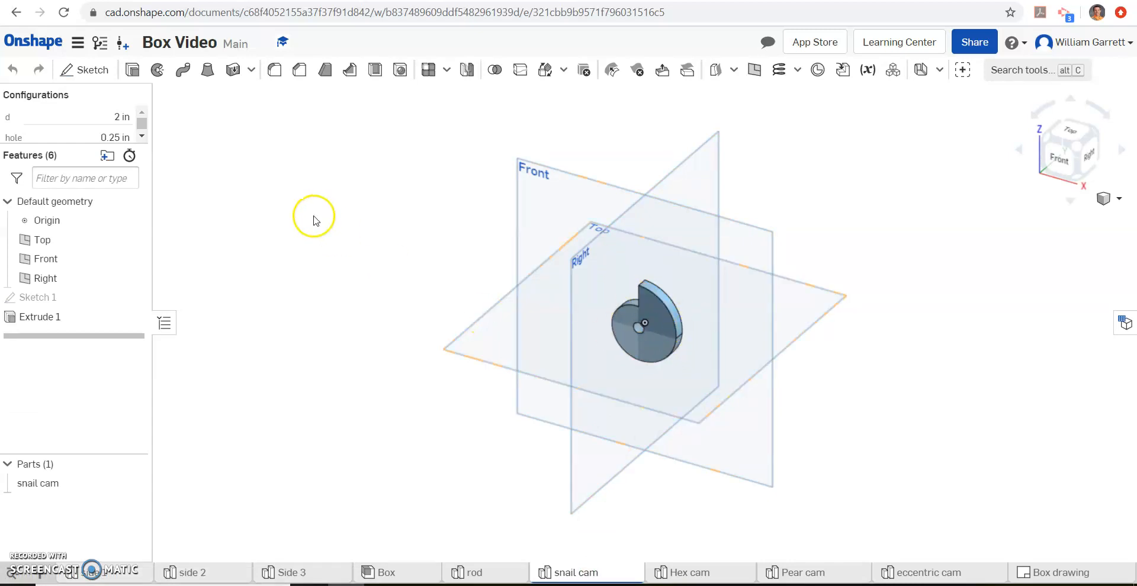
{"action": "mouse_move", "coordinate": [178, 28]}
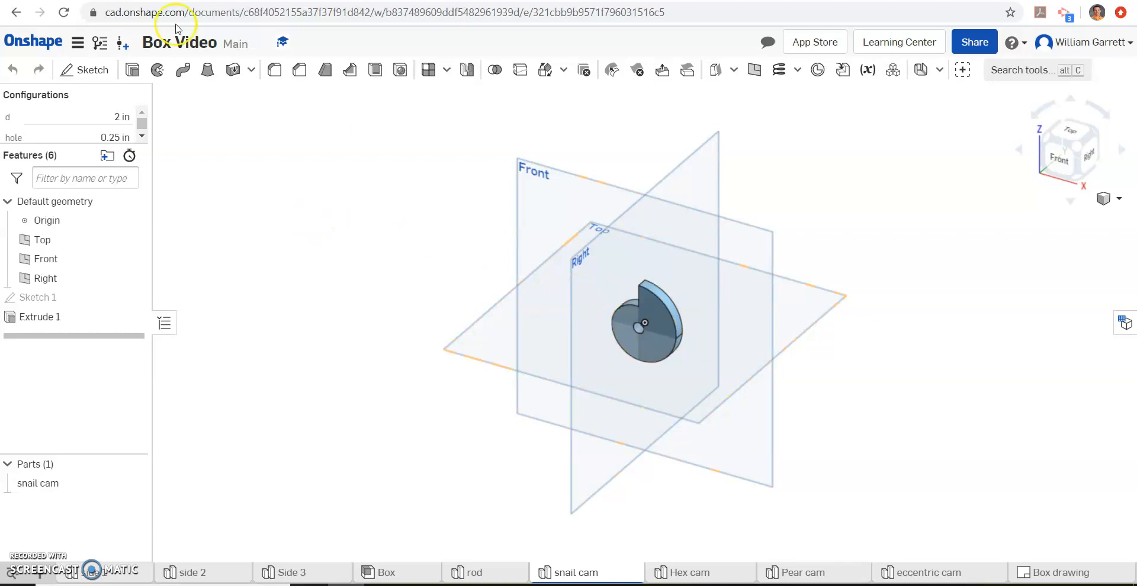
{"action": "mouse_move", "coordinate": [275, 70]}
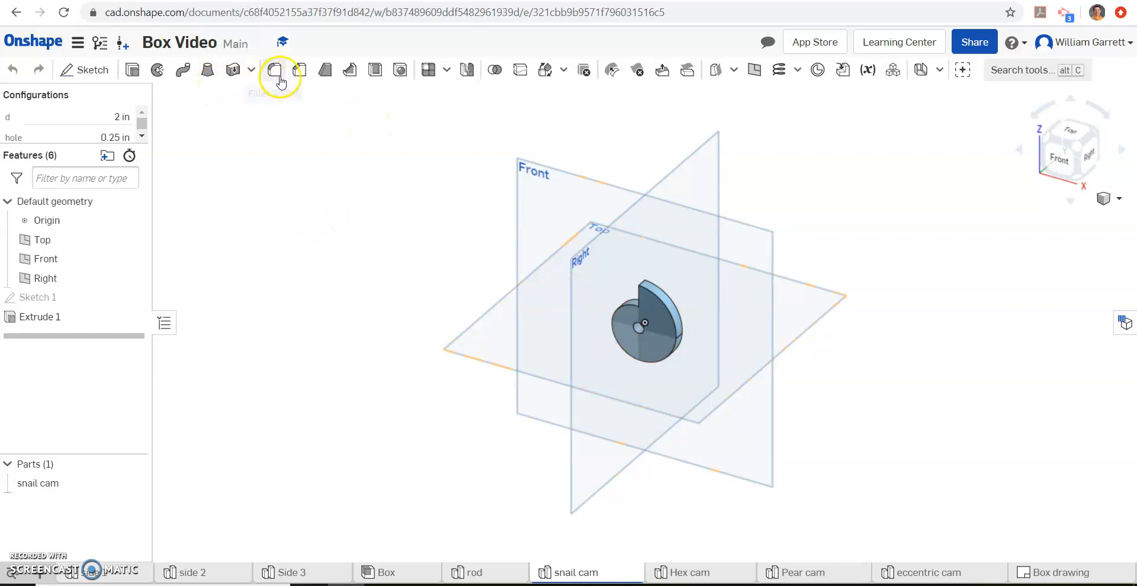
{"action": "left_click", "coordinate": [274, 70]}
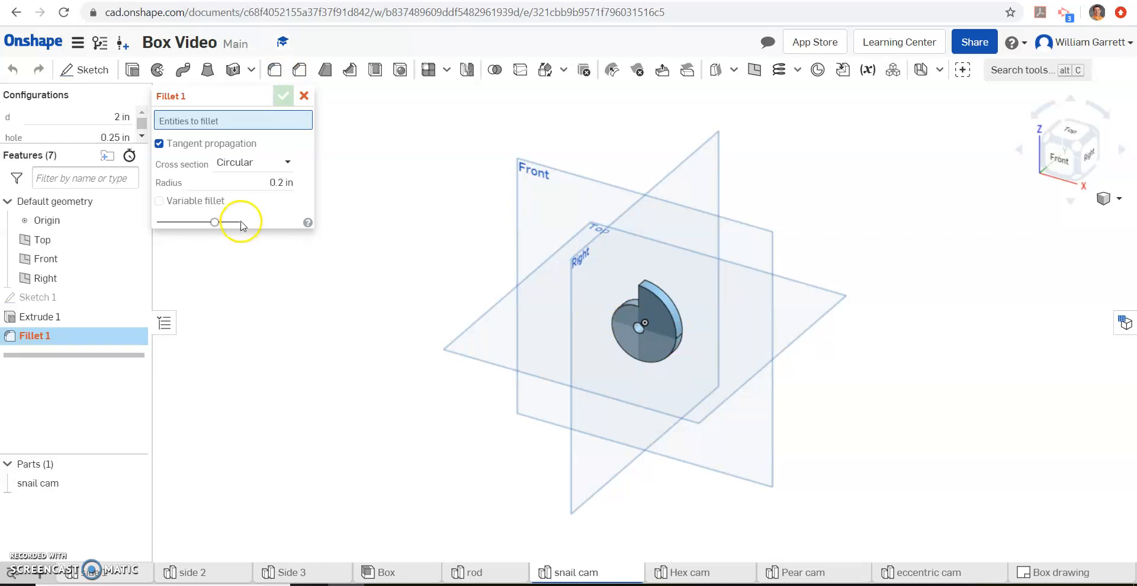
{"action": "left_click", "coordinate": [247, 183]}
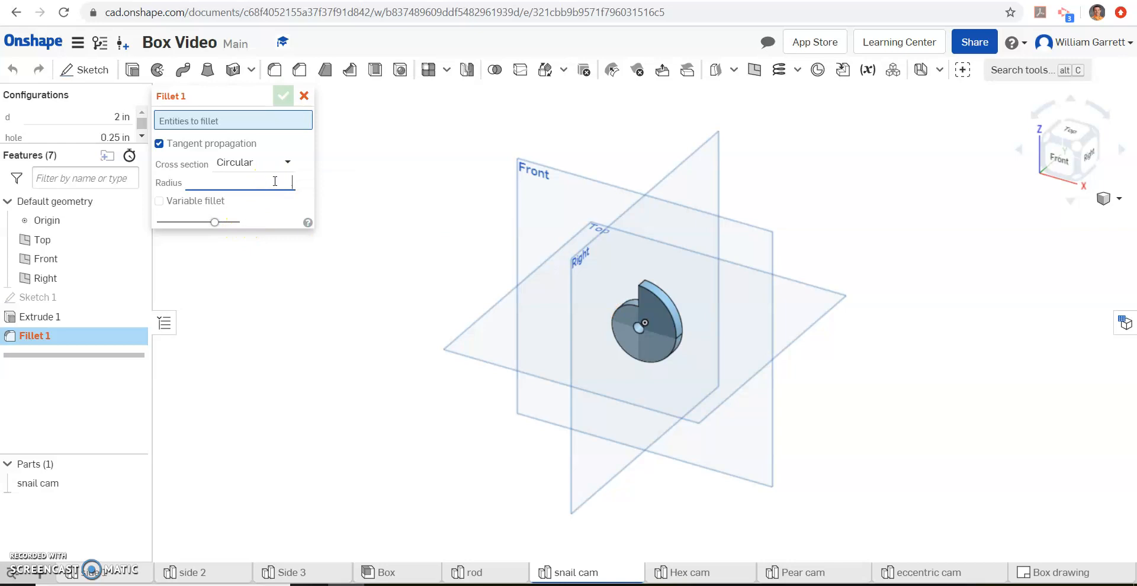
{"action": "type", "text": ".01"}
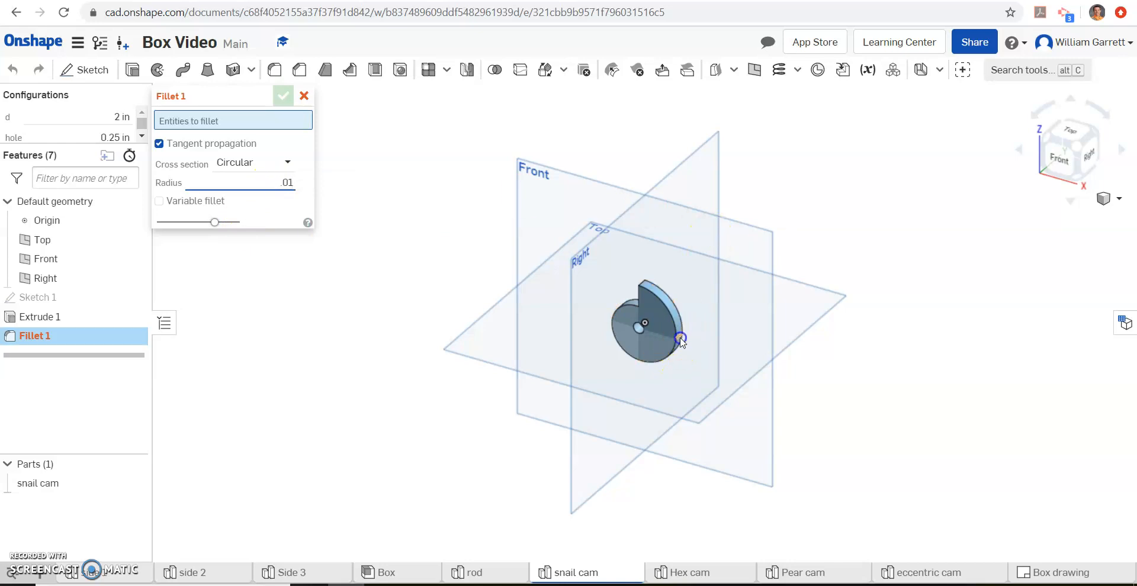
{"action": "left_click", "coordinate": [679, 339]}
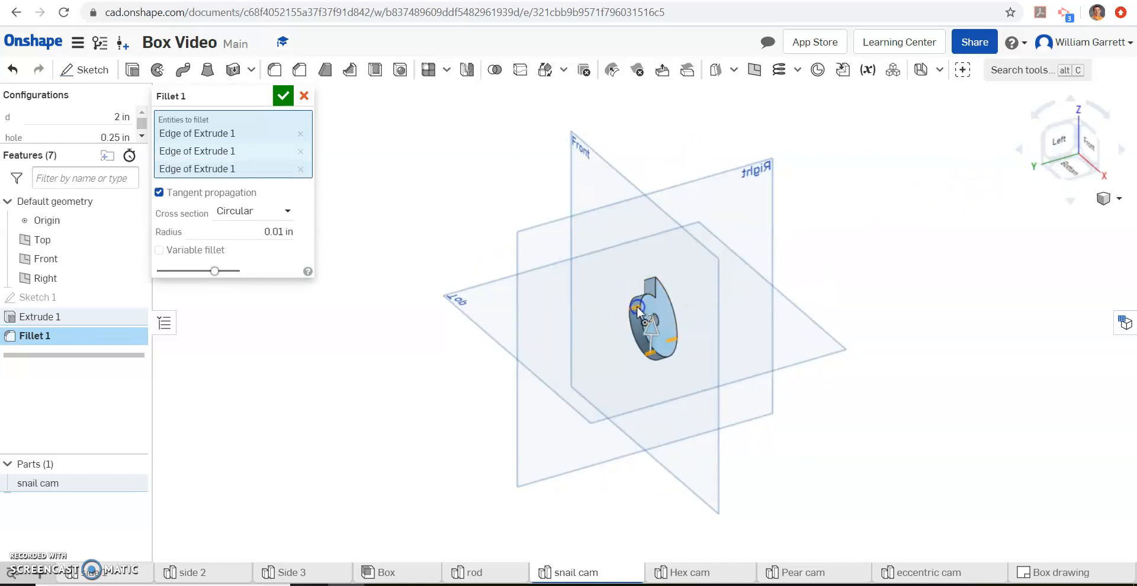
{"action": "left_click", "coordinate": [284, 95]}
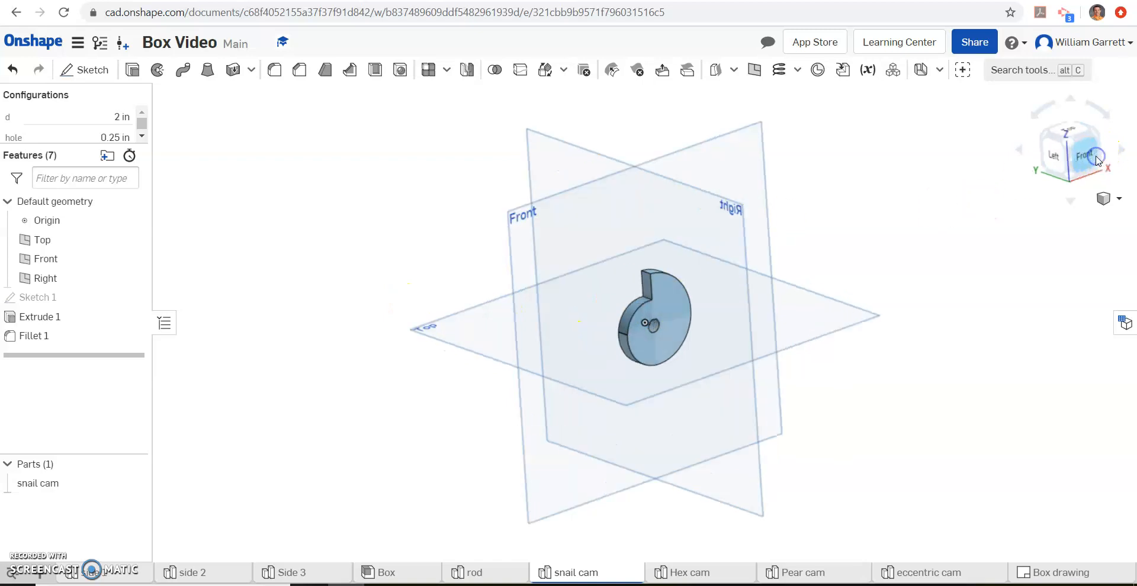
Step: Start a fillet on two step edges of the snail cam with radius 1/8*d
{"action": "left_click", "coordinate": [1085, 156]}
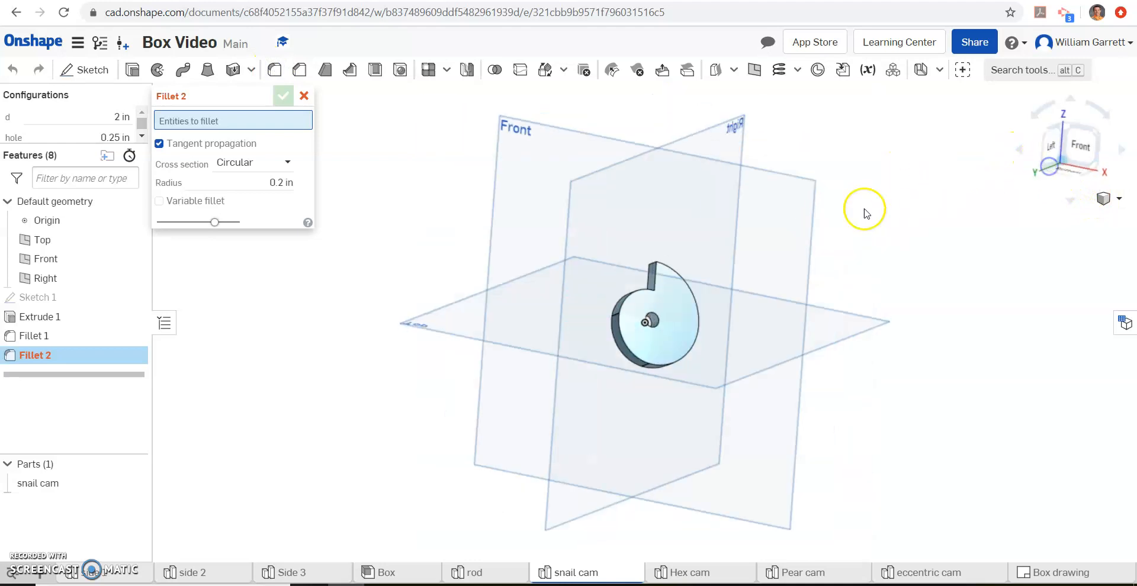
{"action": "left_click_drag", "start_coordinate": [864, 211], "coordinate": [651, 282]}
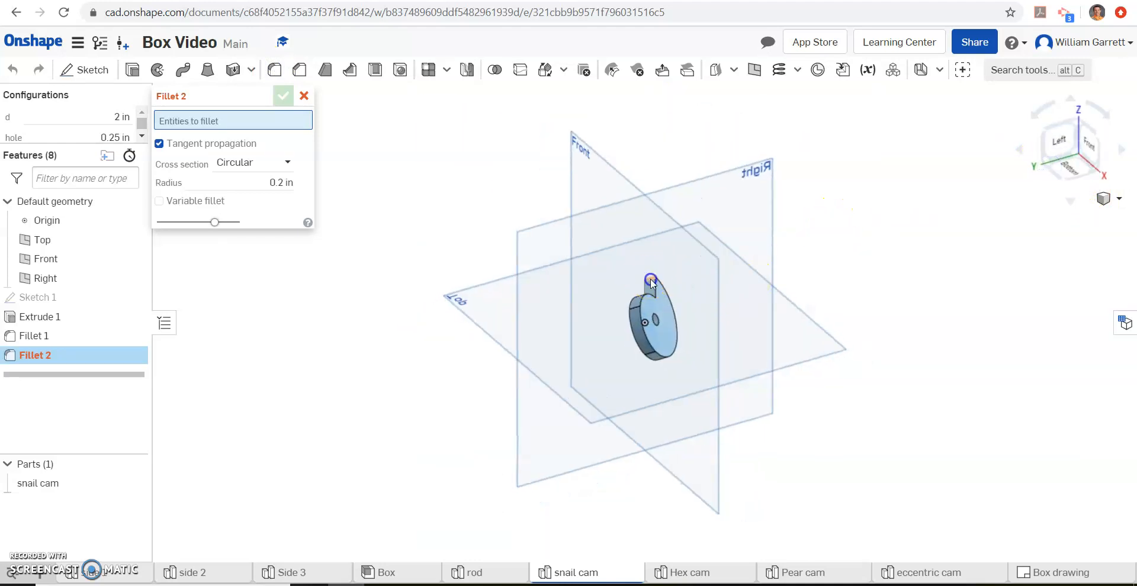
{"action": "left_click", "coordinate": [650, 281]}
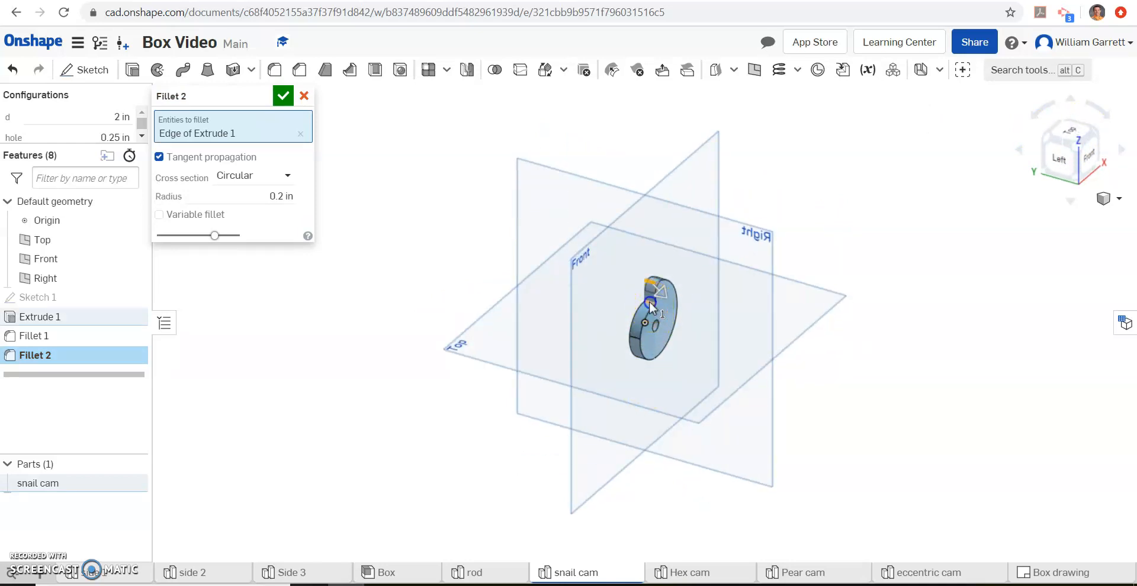
{"action": "left_click", "coordinate": [656, 292]}
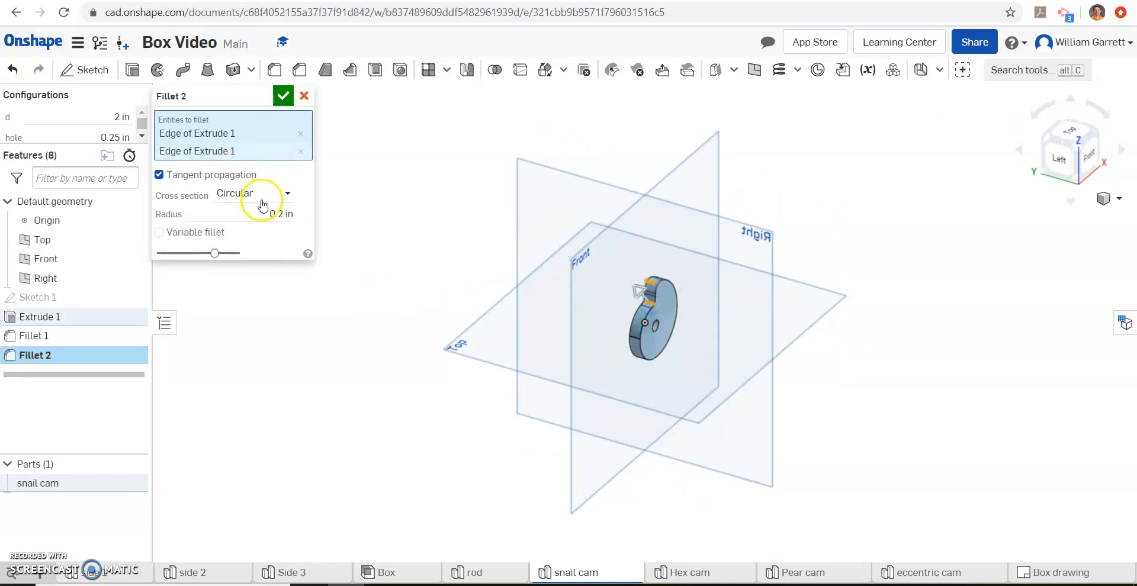
{"action": "left_click", "coordinate": [279, 213]}
{"action": "type", "text": "1/8"}
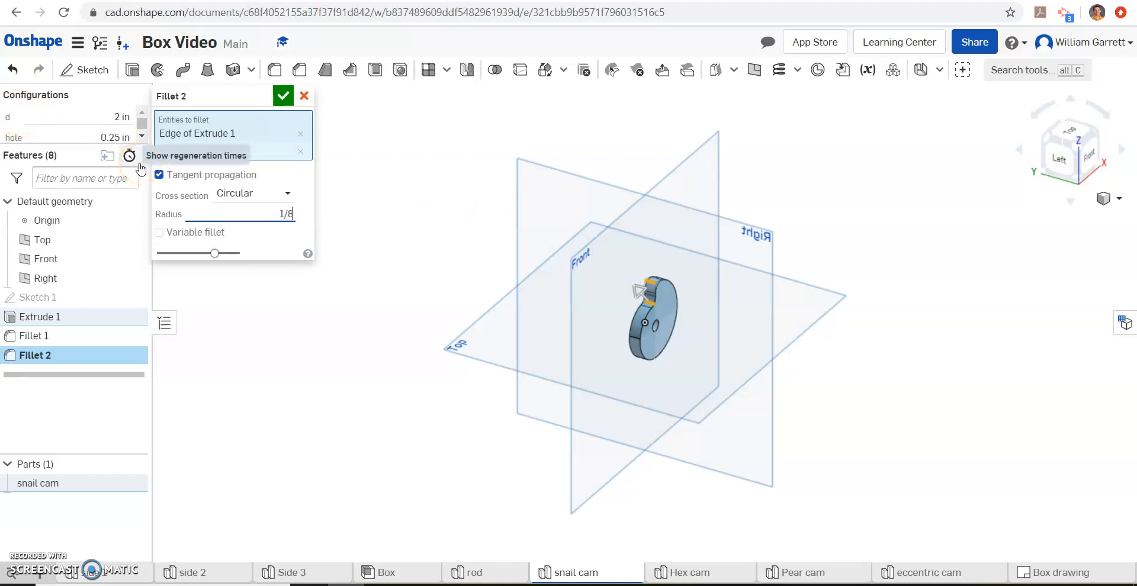
{"action": "type", "text": "*d"}
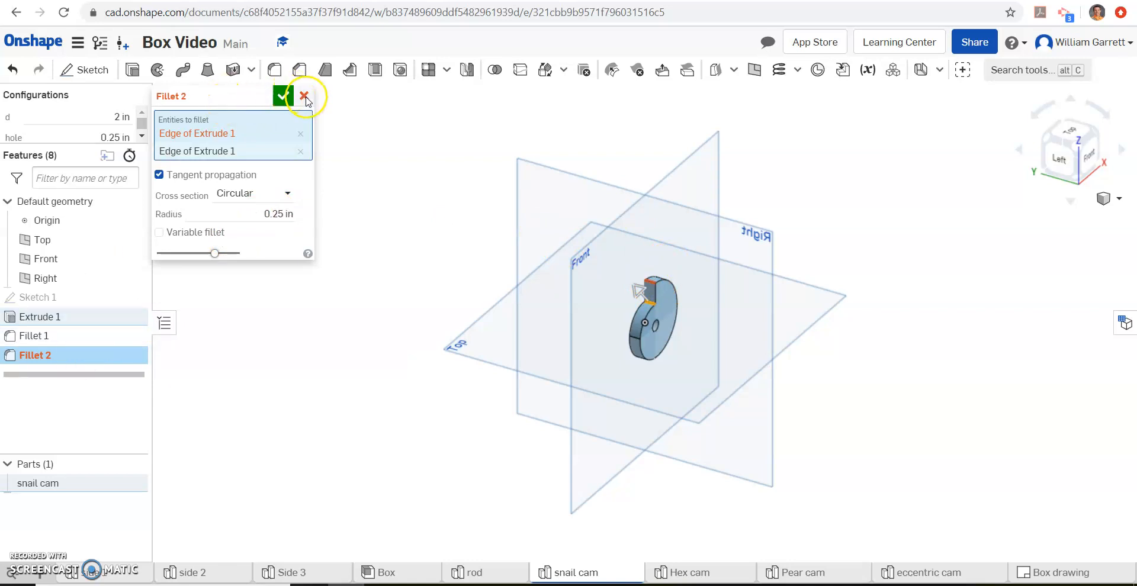
Step: Replace the two-edge fillet with Fillet 2 on one step edge, radius 1/8*d
{"action": "left_click", "coordinate": [304, 97]}
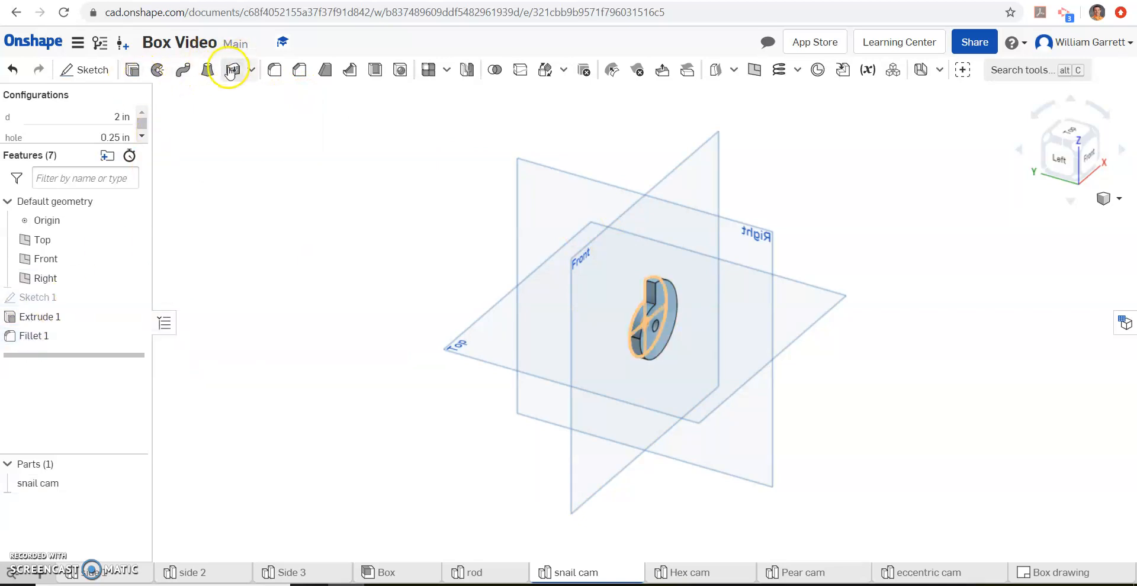
{"action": "left_click", "coordinate": [230, 70]}
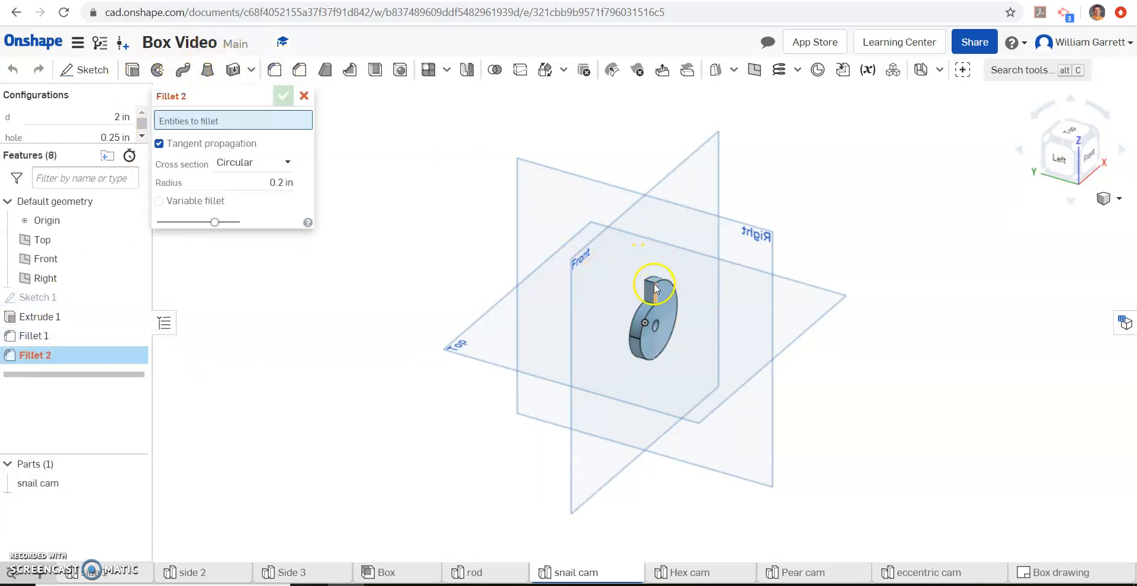
{"action": "left_click", "coordinate": [653, 281]}
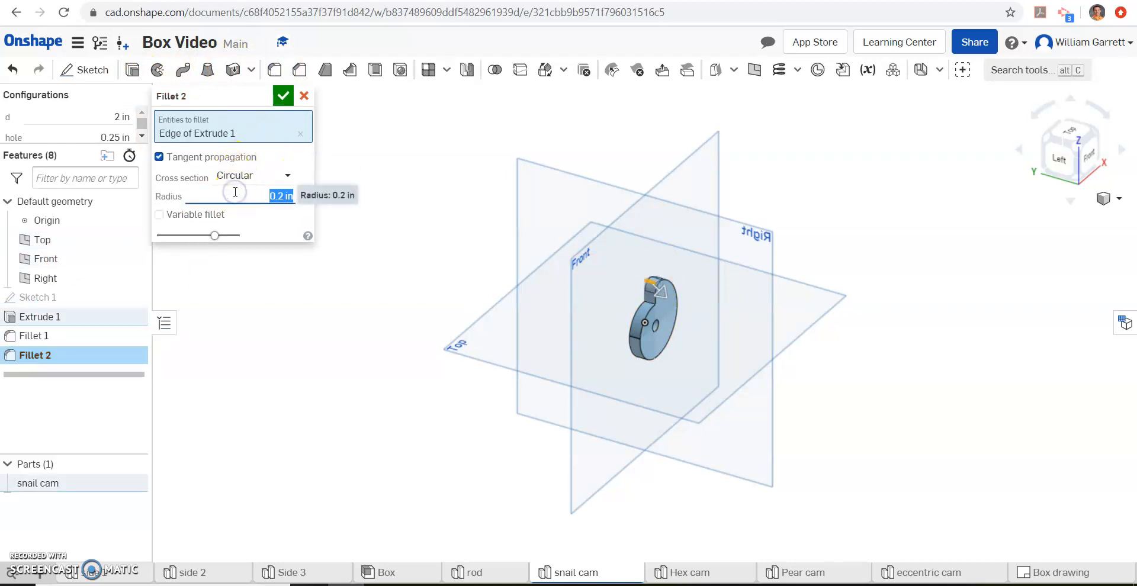
{"action": "type", "text": "1/8*#d"}
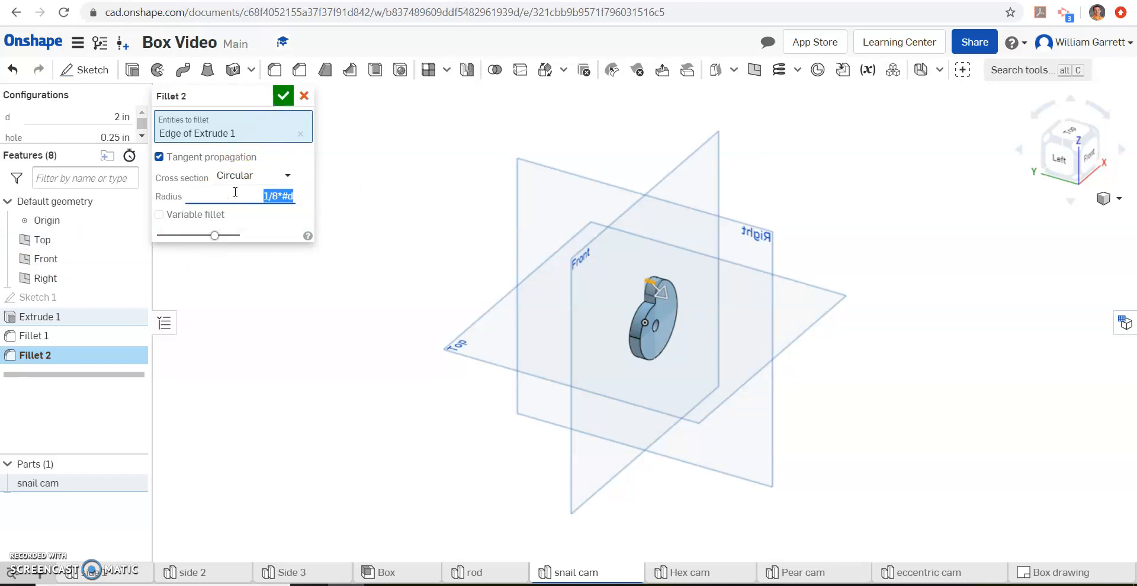
{"action": "left_click", "coordinate": [283, 95]}
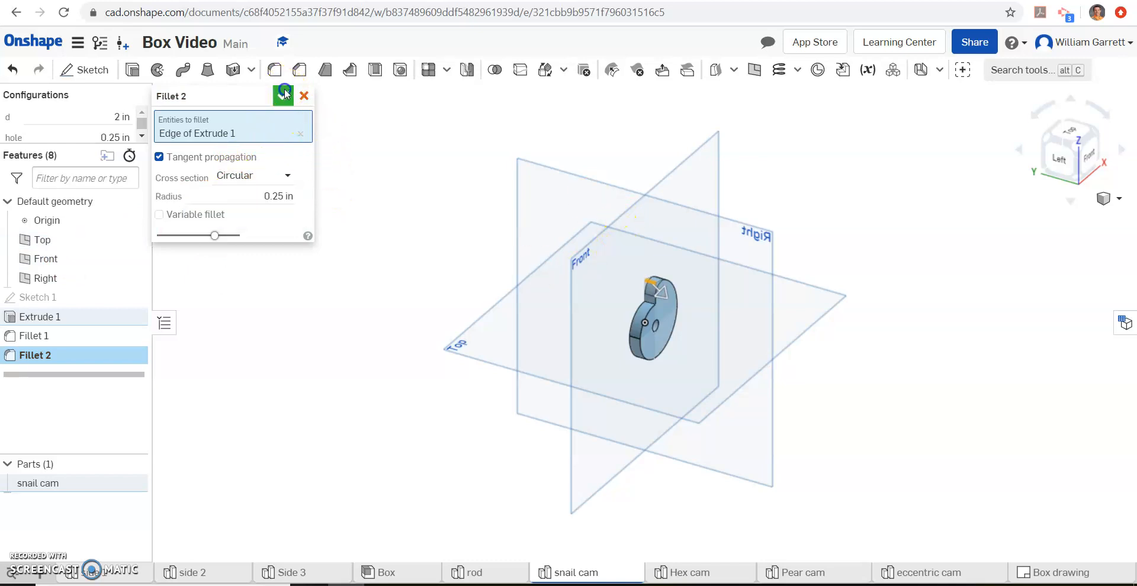
{"action": "left_click", "coordinate": [283, 95]}
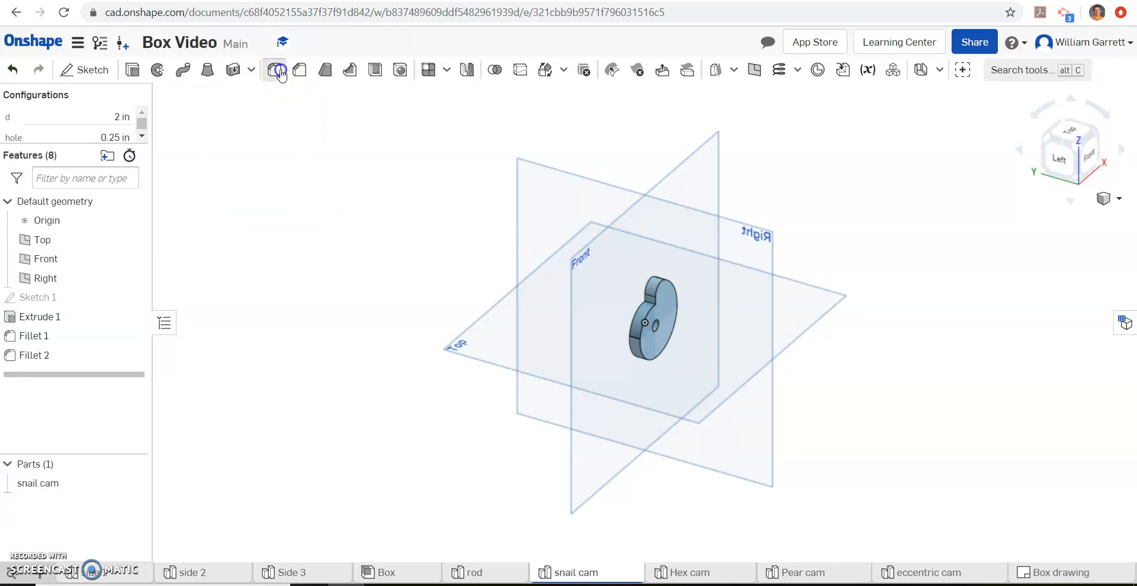
Step: Round the other step edge as Fillet 3 with radius 1/8*d
{"action": "left_click", "coordinate": [274, 70]}
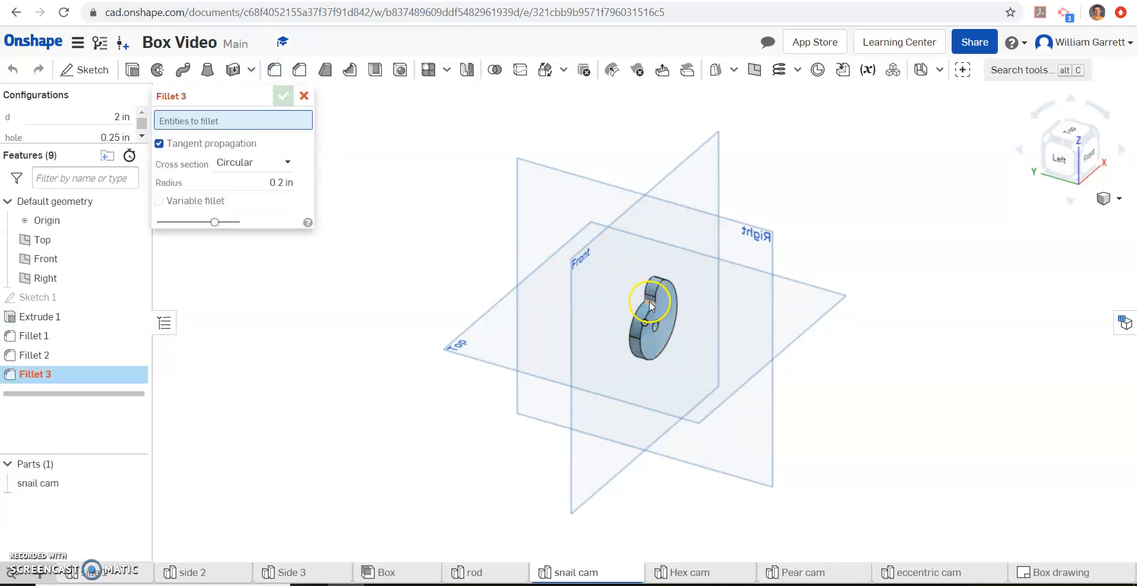
{"action": "left_click", "coordinate": [649, 297]}
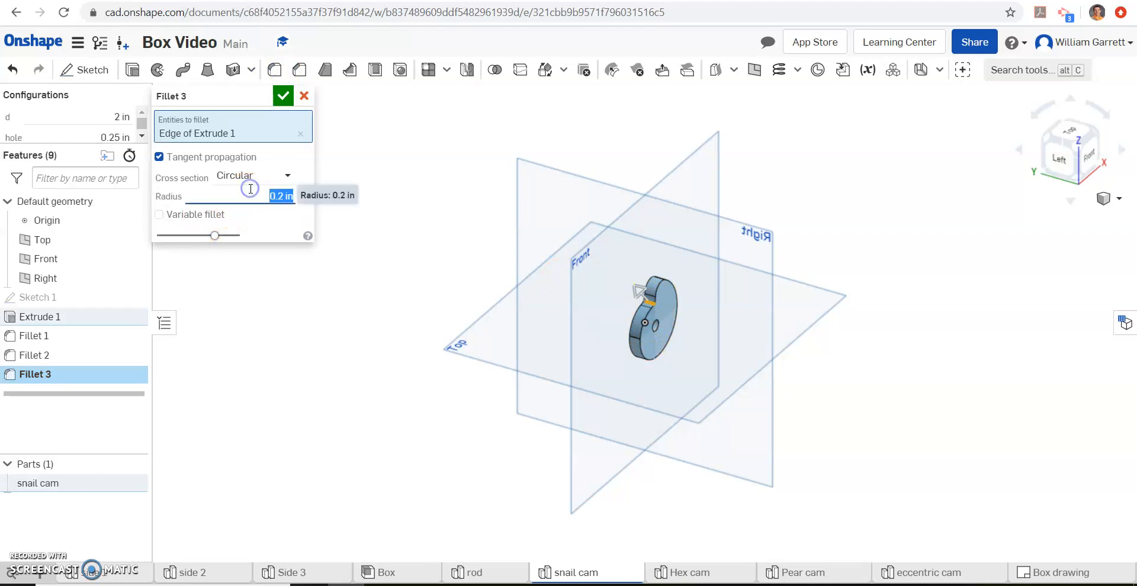
{"action": "type", "text": "1/8*#d"}
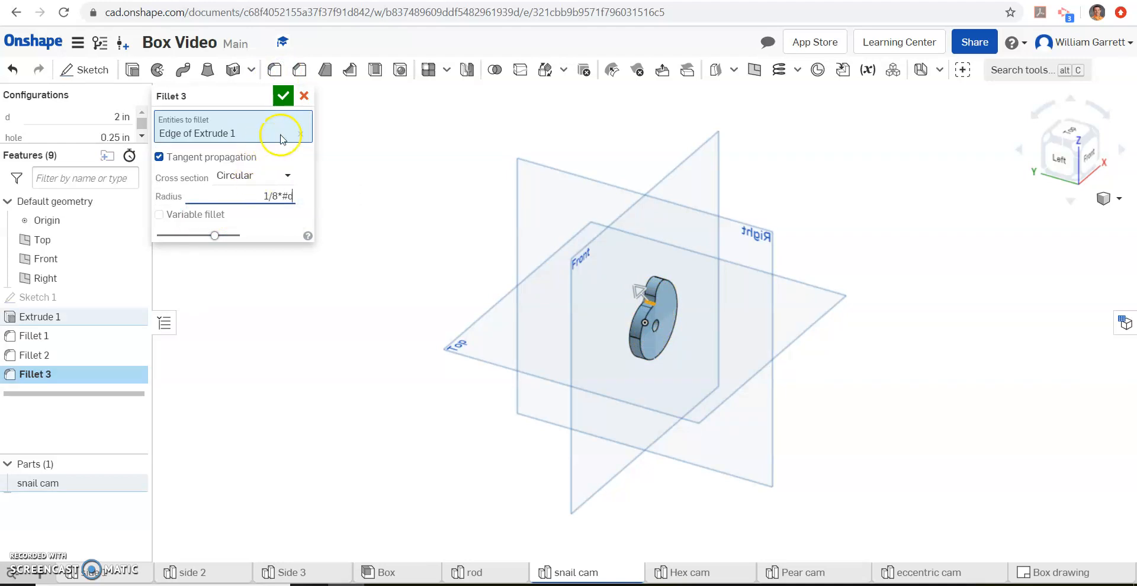
{"action": "left_click", "coordinate": [283, 96]}
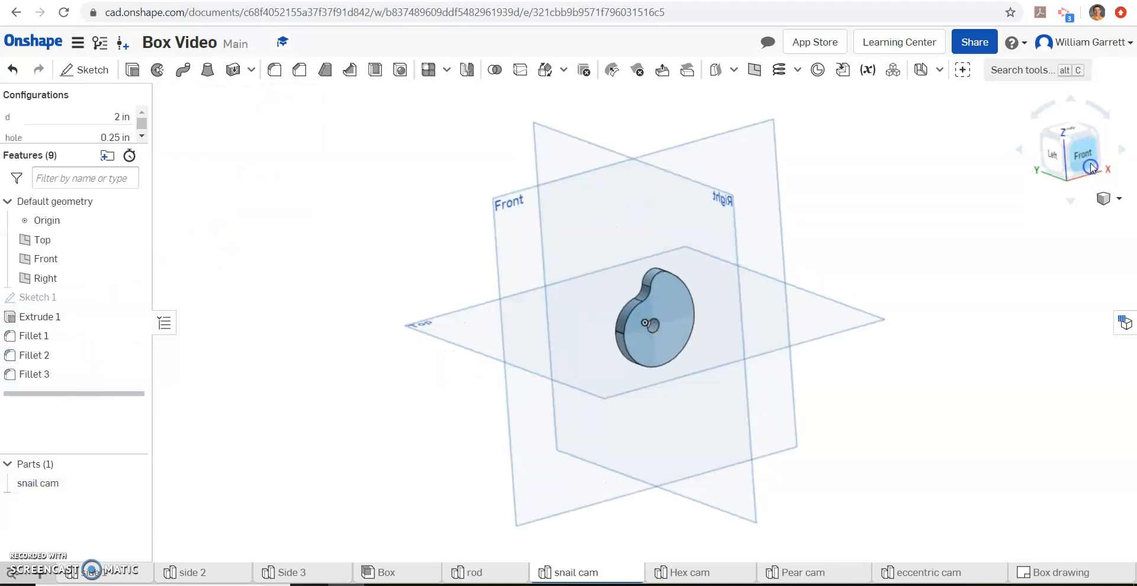
{"action": "left_click", "coordinate": [1083, 153]}
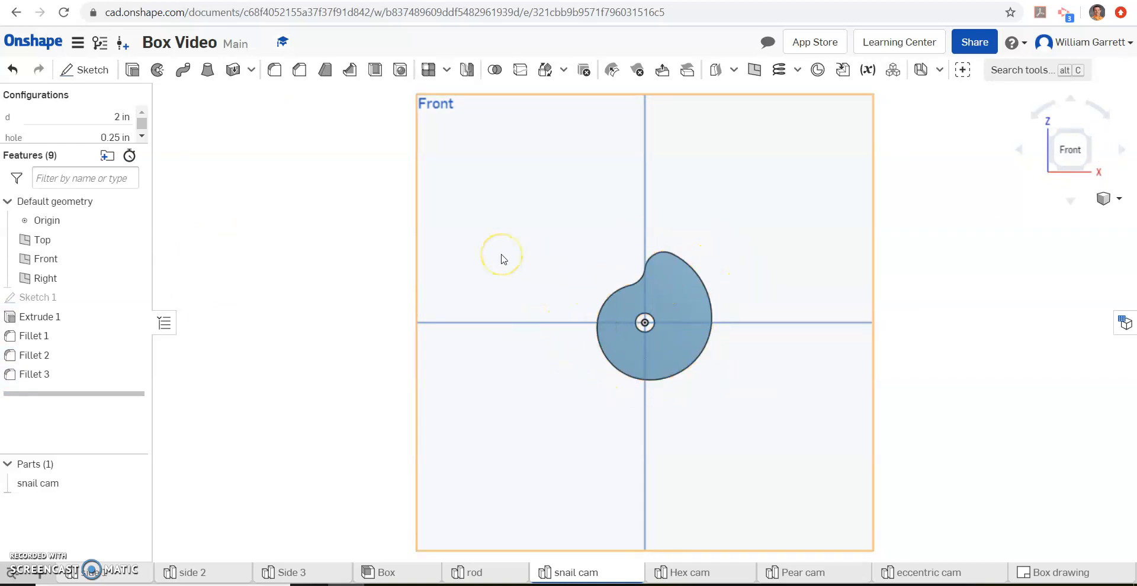
{"action": "mouse_move", "coordinate": [630, 263]}
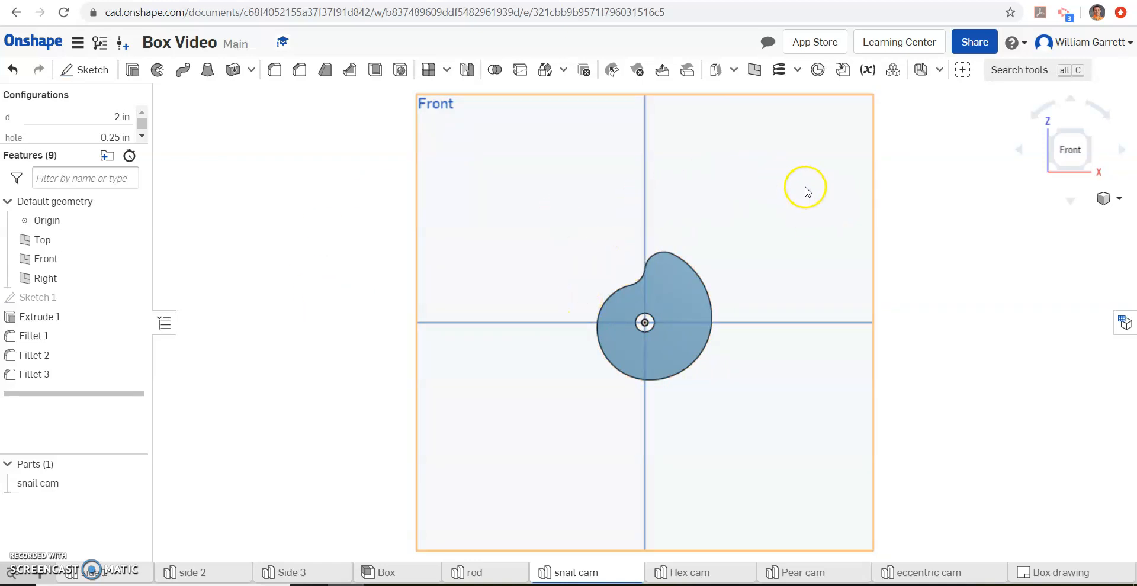
{"action": "mouse_move", "coordinate": [575, 308]}
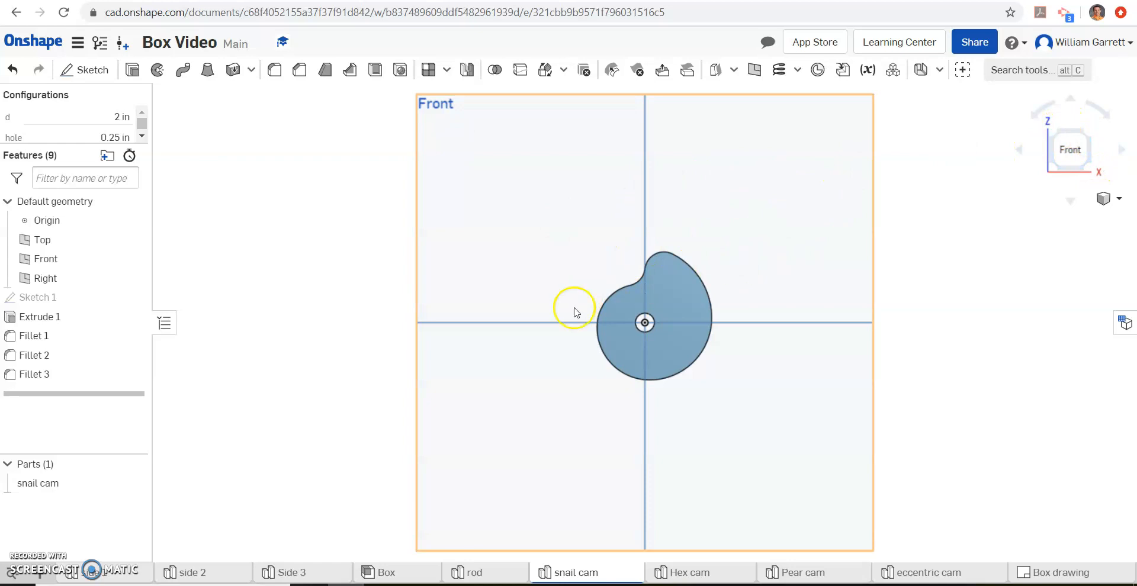
{"action": "left_click", "coordinate": [666, 348]}
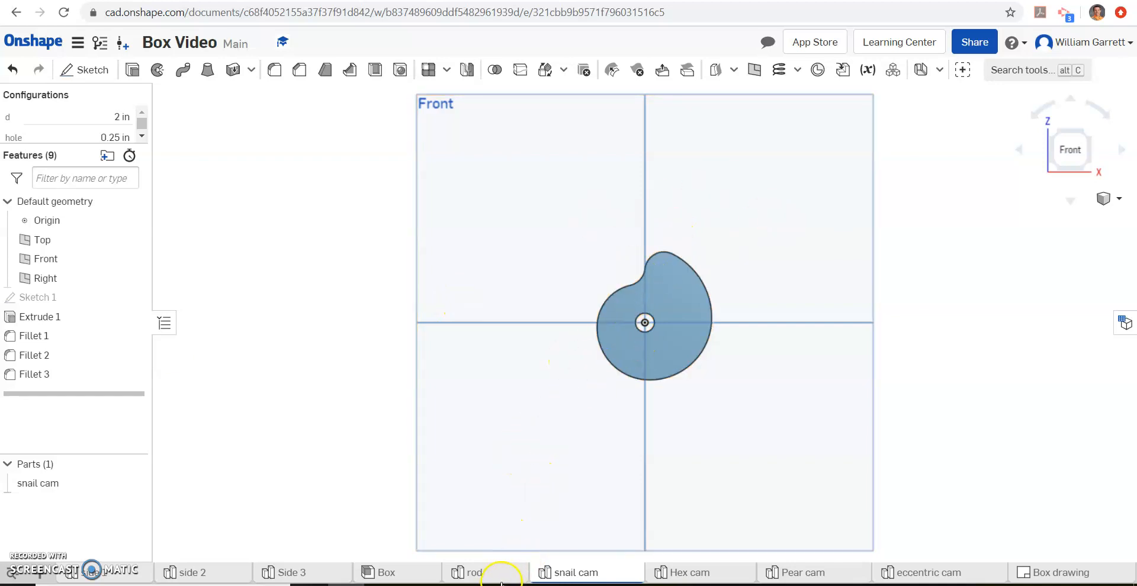
Step: Insert the snail cam from the Part Studios into the Box assembly beside the box
{"action": "left_click", "coordinate": [386, 573]}
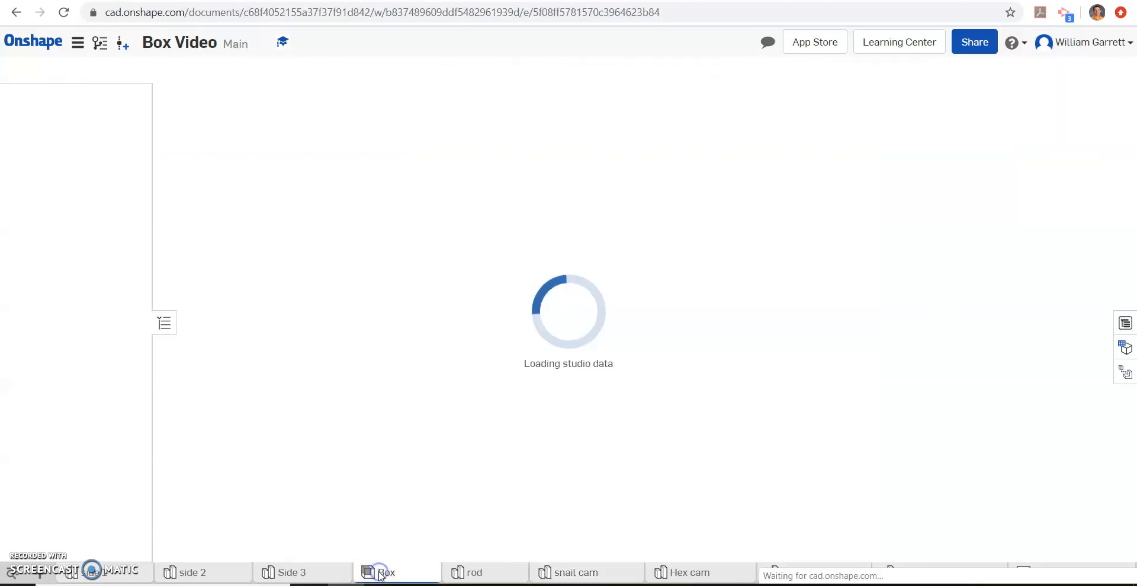
{"action": "left_click", "coordinate": [384, 572]}
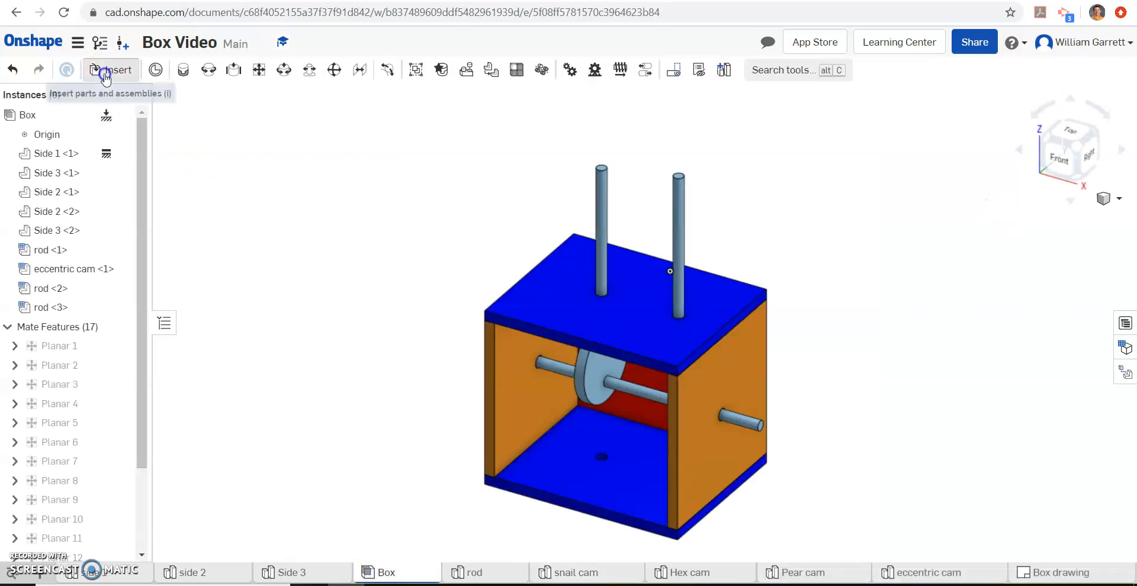
{"action": "left_click", "coordinate": [110, 70]}
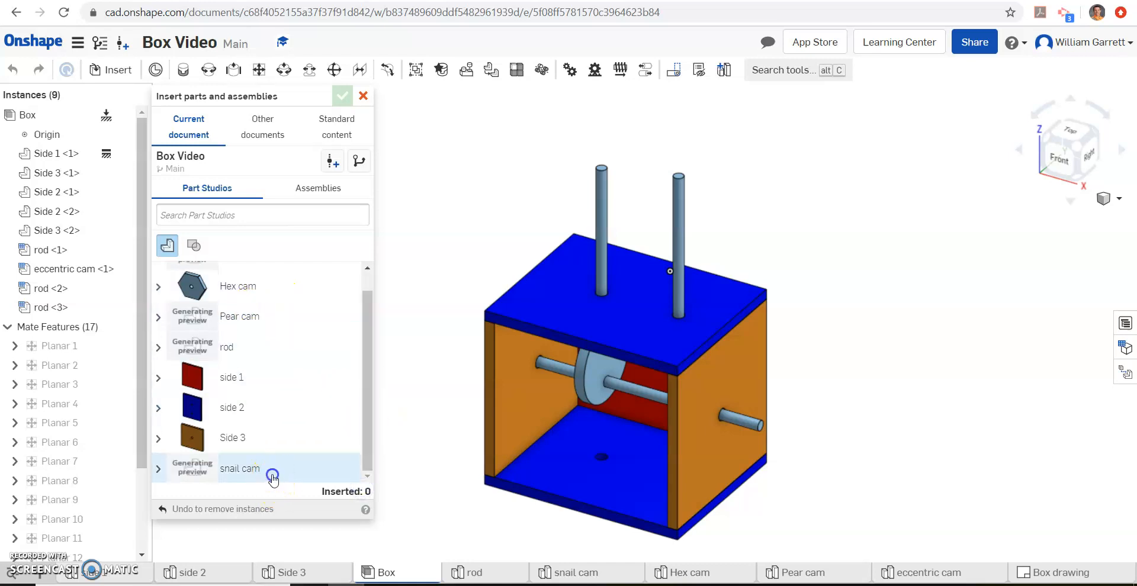
{"action": "left_click", "coordinate": [273, 479]}
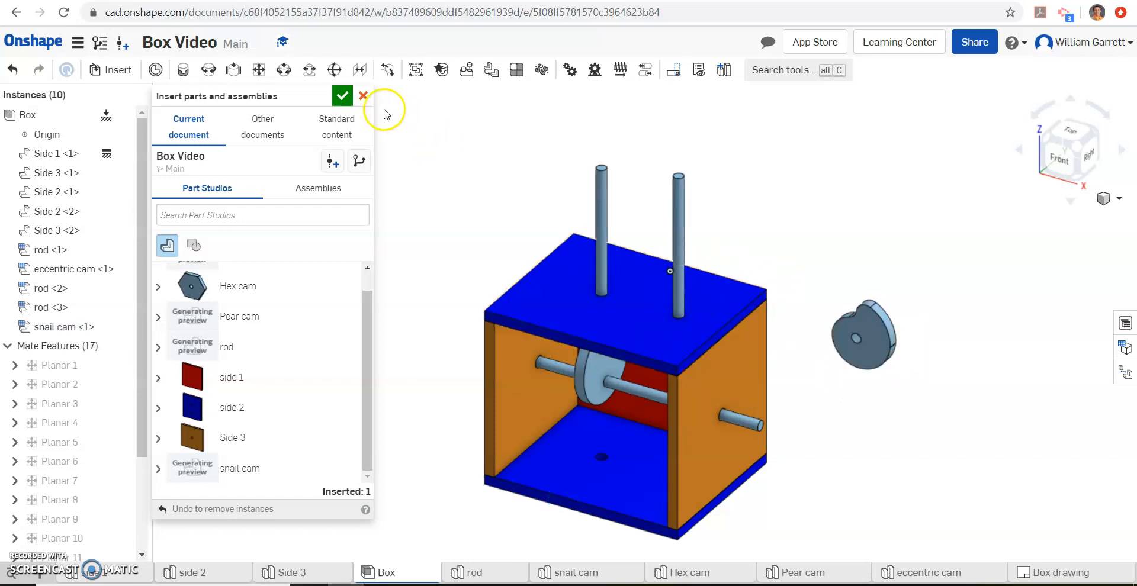
{"action": "left_click", "coordinate": [343, 96]}
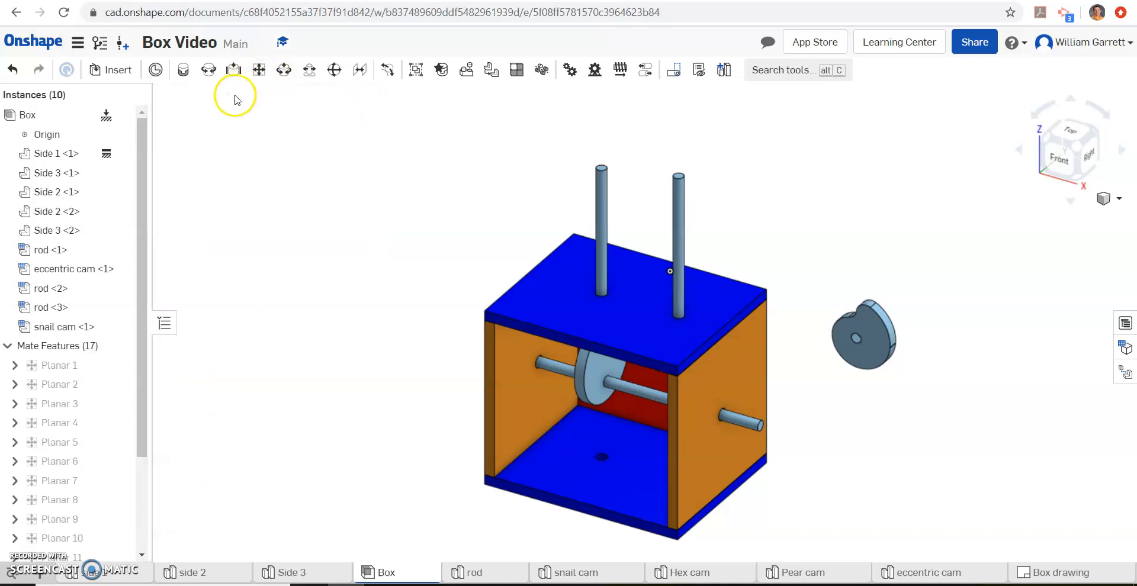
{"action": "mouse_move", "coordinate": [285, 181]}
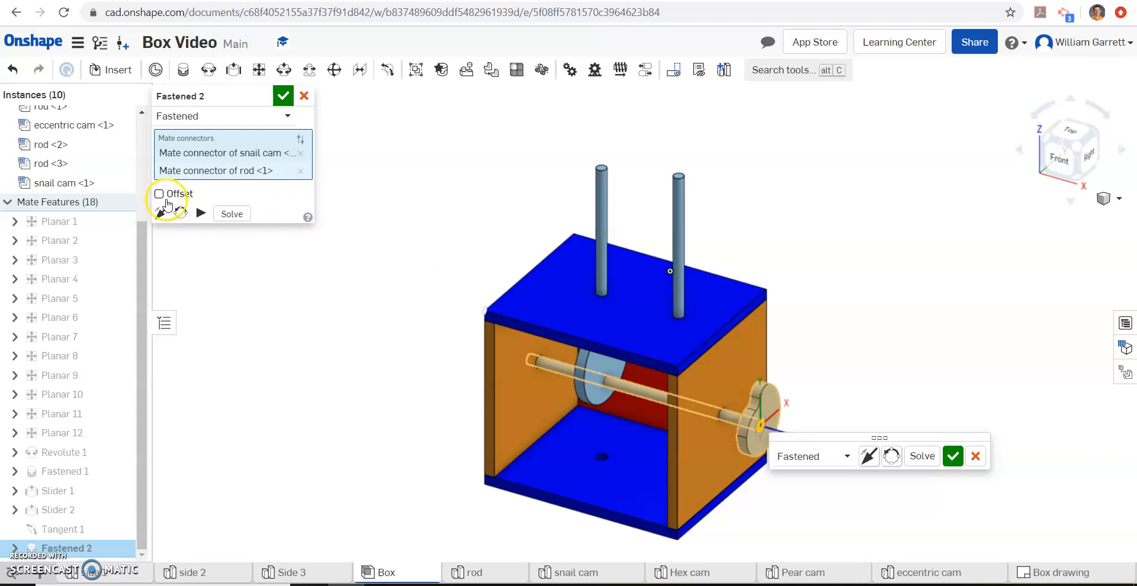
Step: Fasten the snail cam to the rod connector with a -2 in Z offset
{"action": "left_click", "coordinate": [159, 194]}
{"action": "type", "text": "2"}
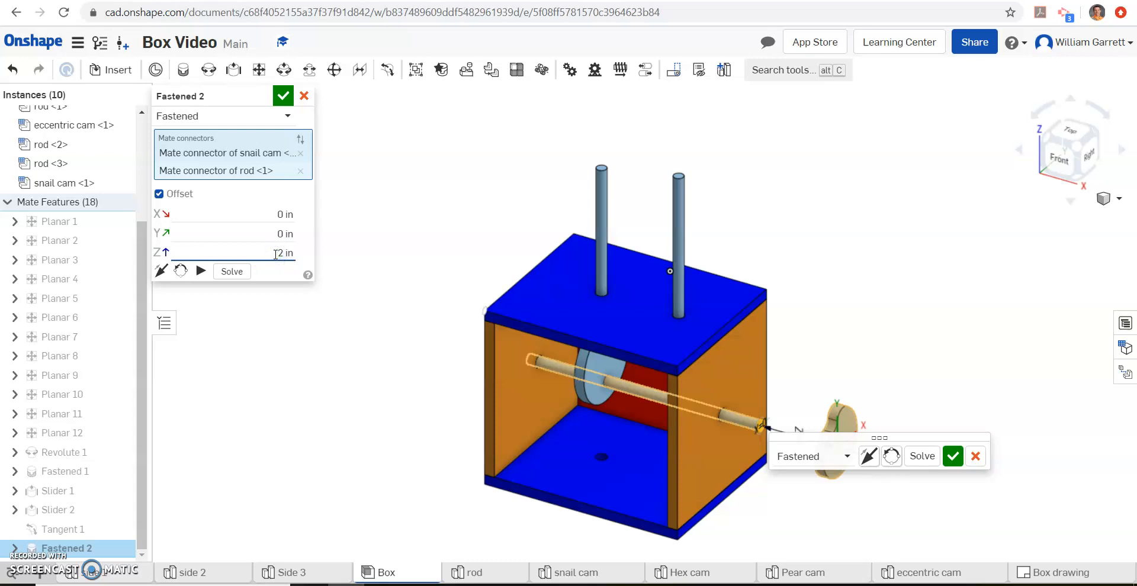
{"action": "triple_click", "coordinate": [254, 252]}
{"action": "type", "text": "-2"}
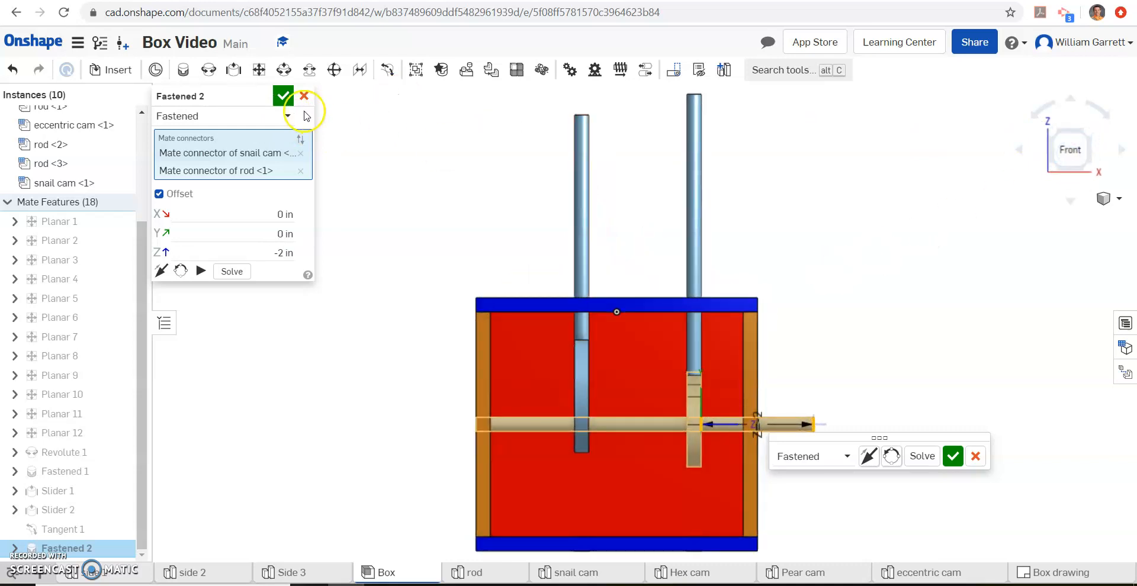
{"action": "left_click", "coordinate": [283, 96]}
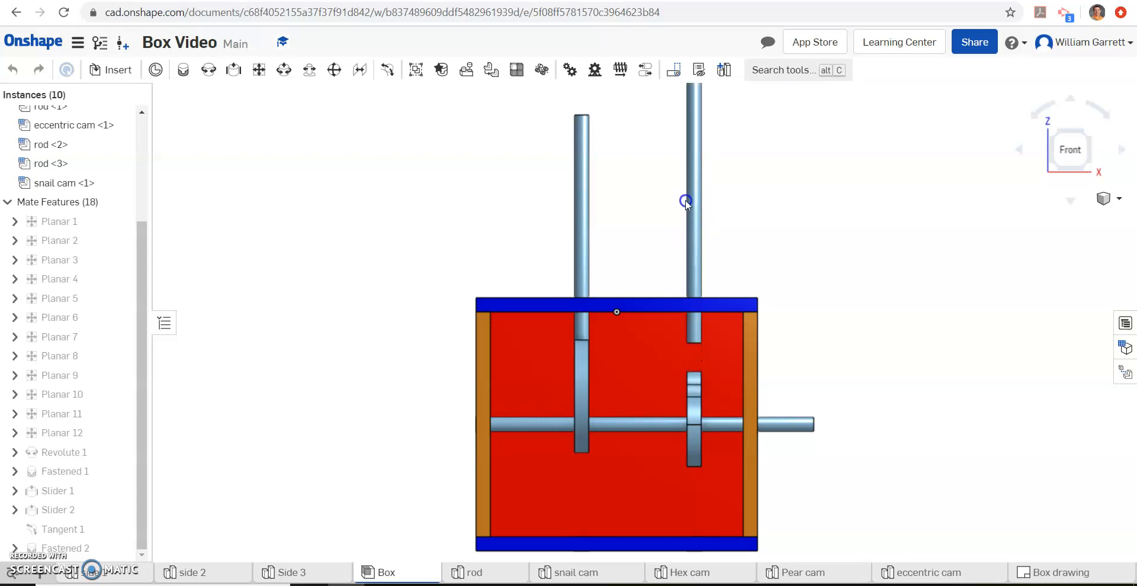
{"action": "mouse_move", "coordinate": [1048, 167]}
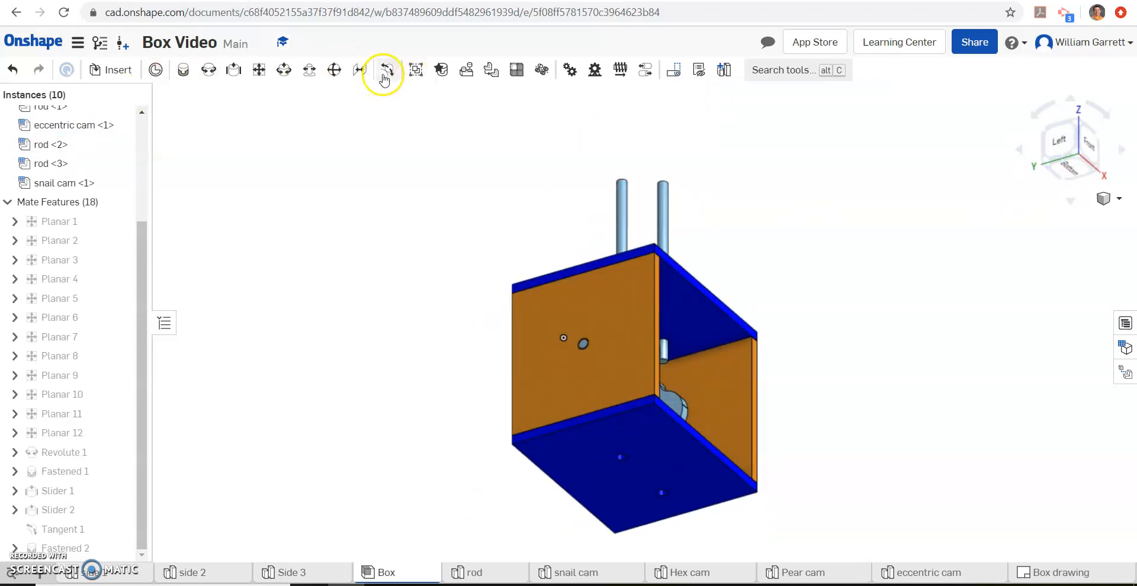
Step: Add Tangent 2 between rod 3's edge and the snail cam's face
{"action": "left_click", "coordinate": [385, 70]}
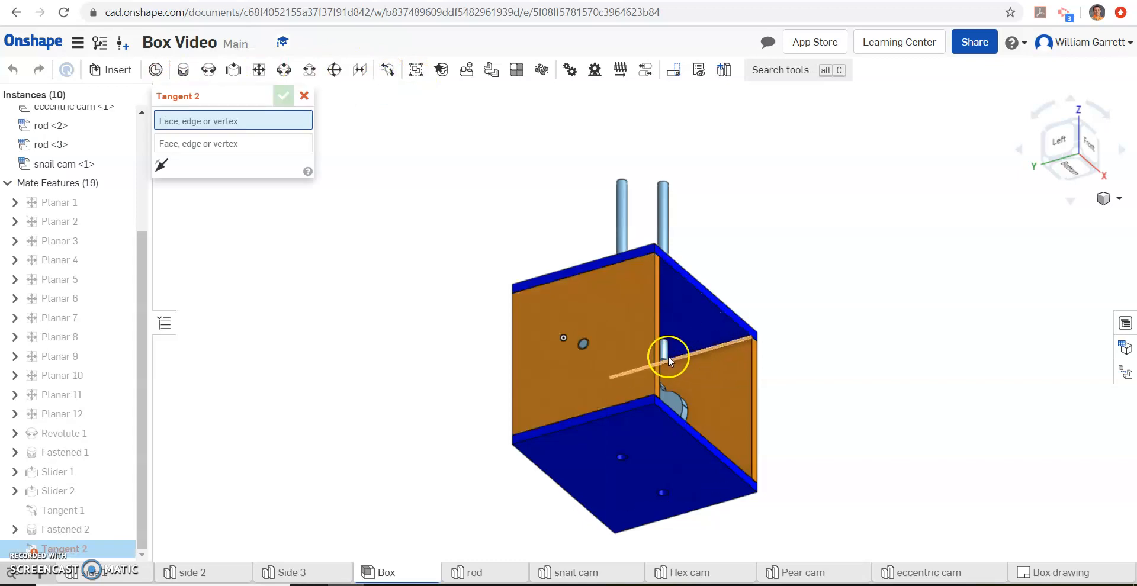
{"action": "left_click", "coordinate": [667, 358]}
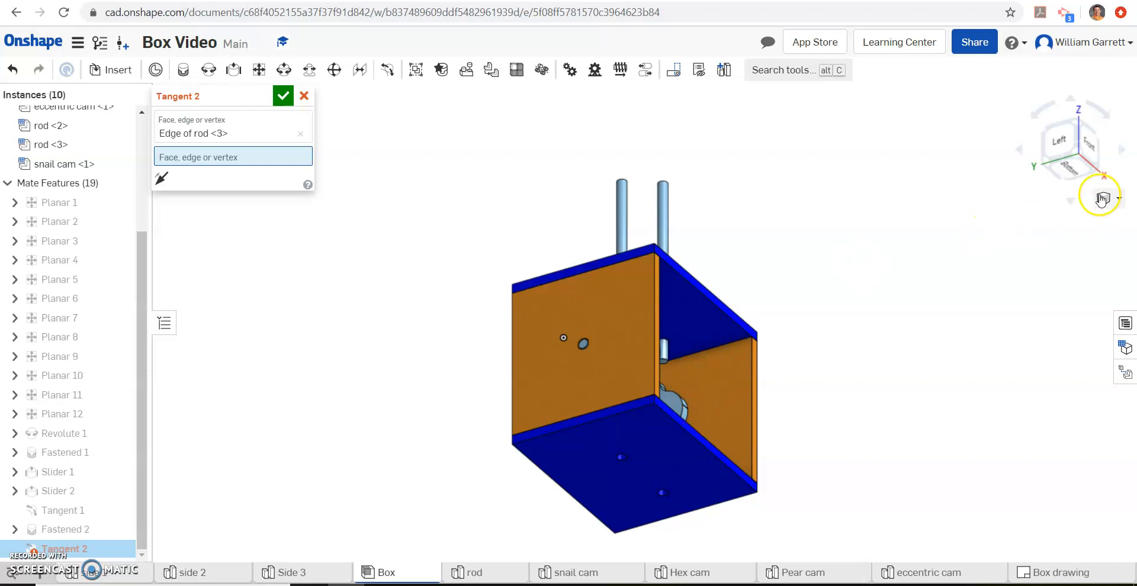
{"action": "left_click_drag", "start_coordinate": [1101, 197], "coordinate": [1078, 124]}
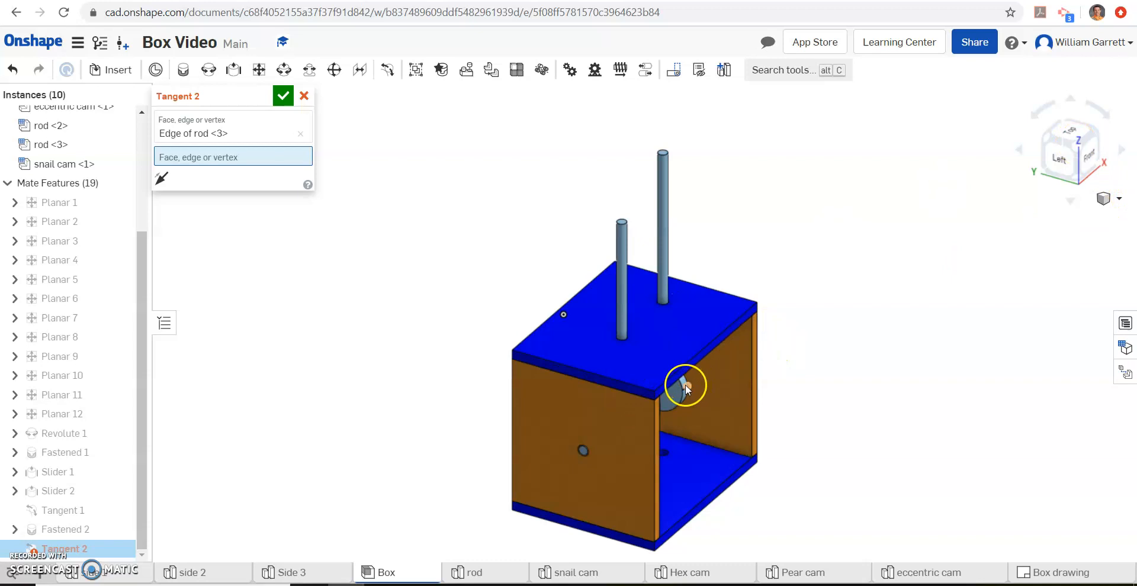
{"action": "left_click", "coordinate": [1103, 198]}
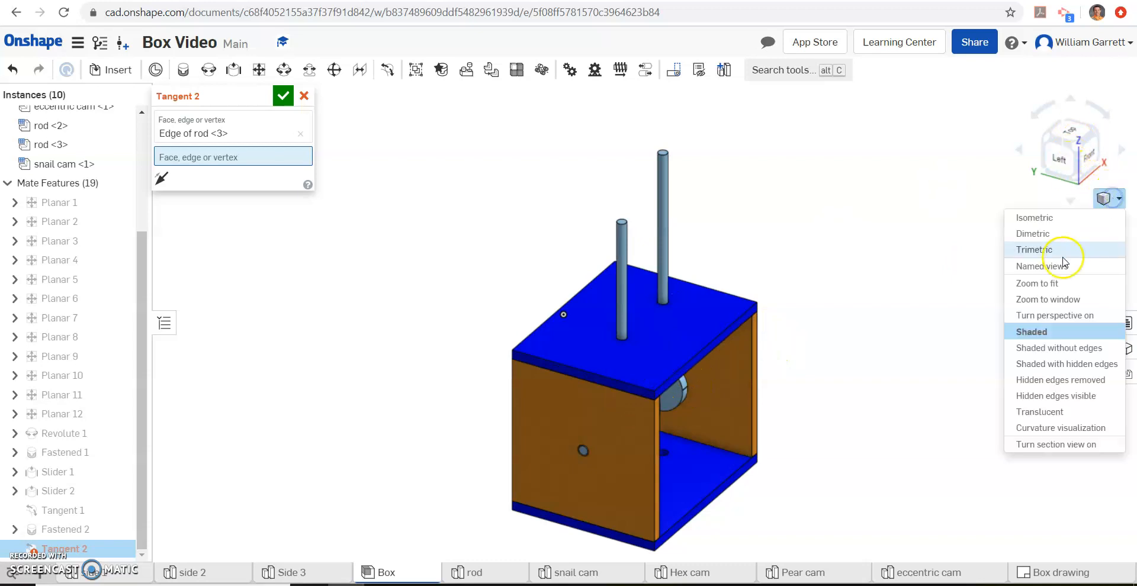
{"action": "left_click", "coordinate": [1048, 299]}
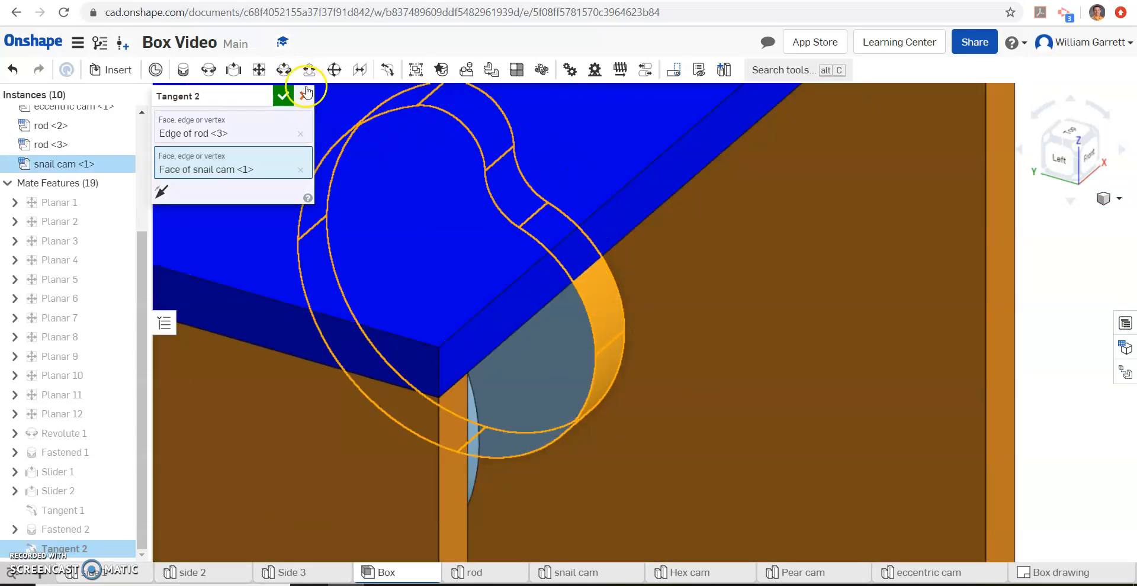
{"action": "left_click", "coordinate": [305, 95]}
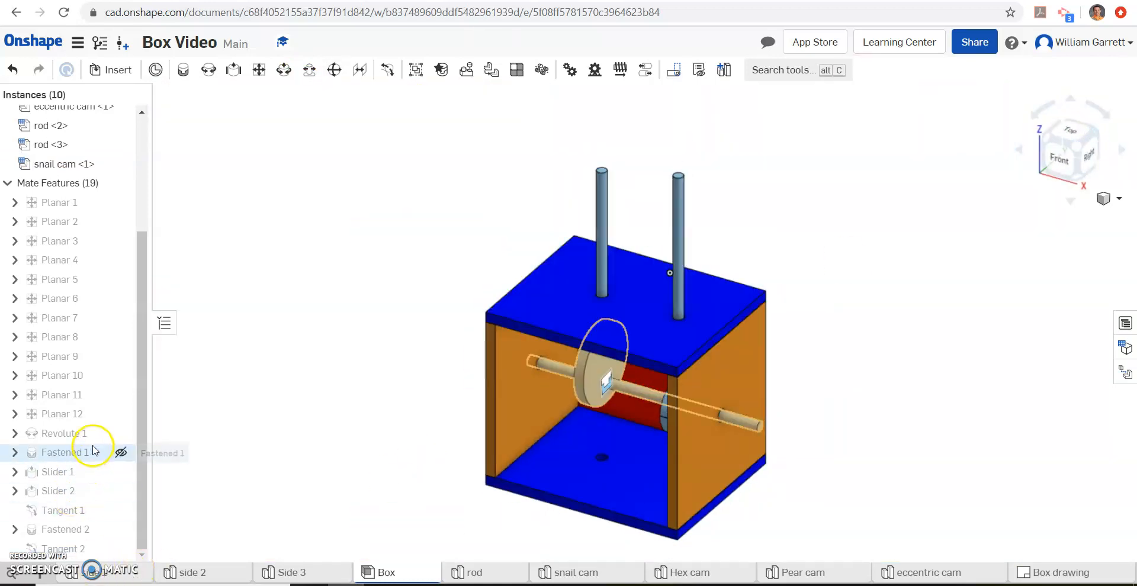
Step: Animate Revolute 1 with an end value of 720 deg and play it
{"action": "right_click", "coordinate": [64, 433]}
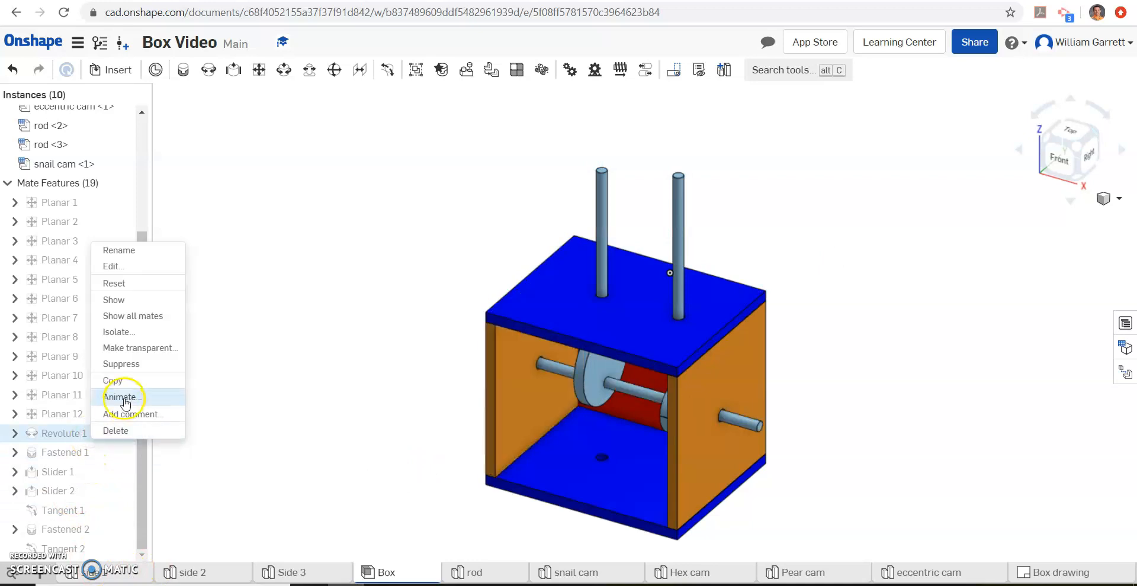
{"action": "left_click", "coordinate": [121, 397]}
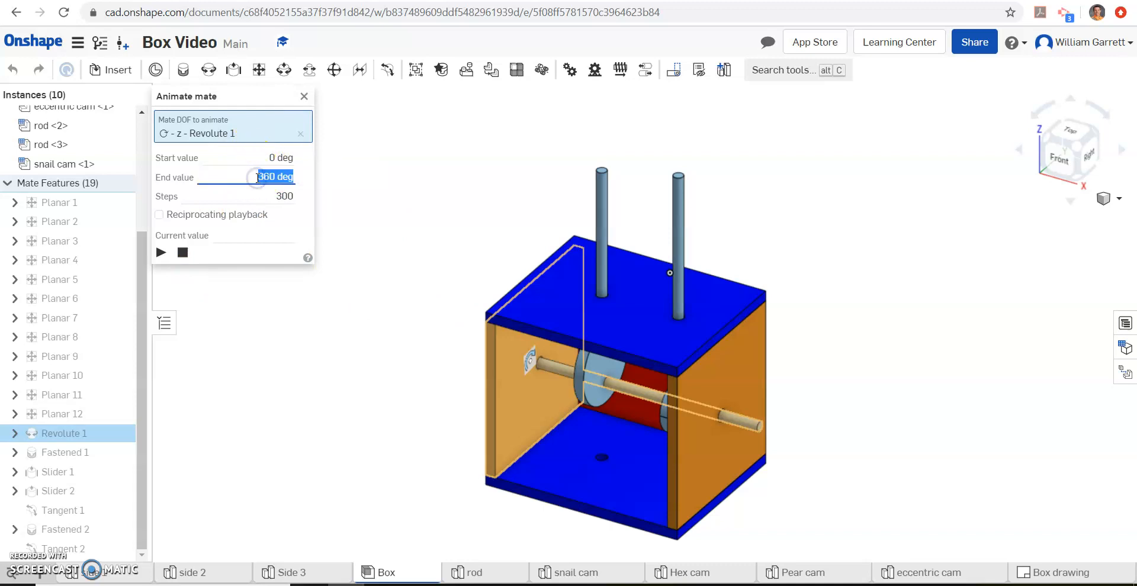
{"action": "type", "text": "720"}
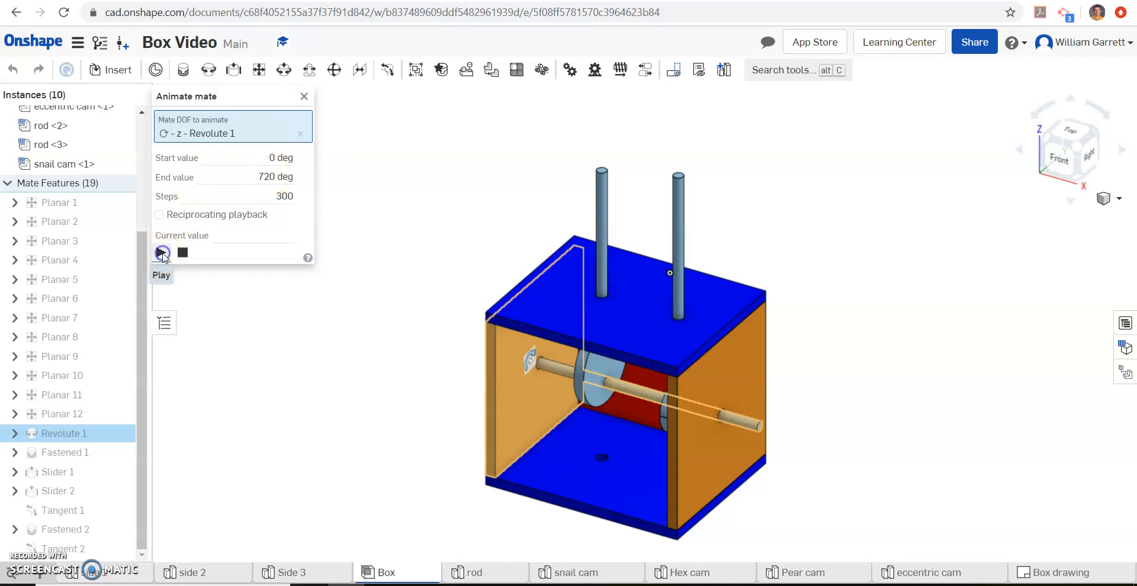
{"action": "left_click", "coordinate": [161, 253]}
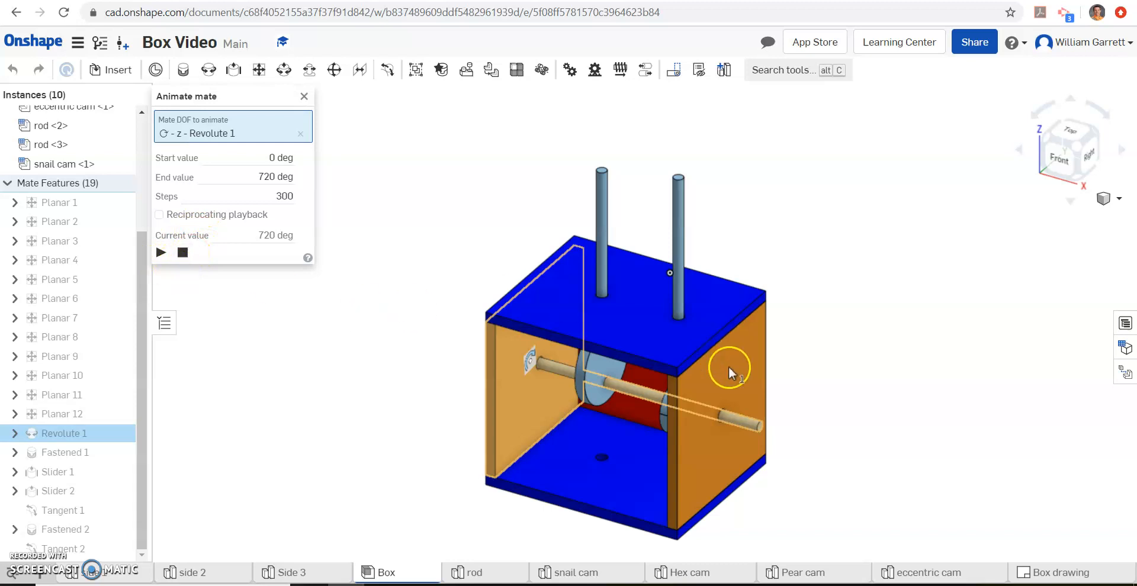
{"action": "mouse_move", "coordinate": [629, 410]}
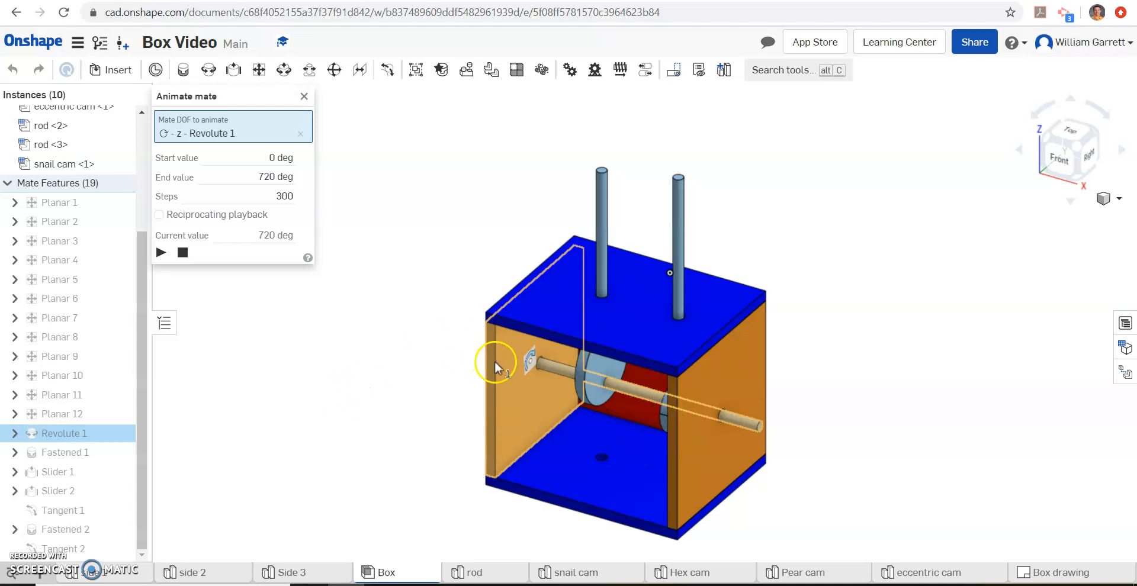
{"action": "mouse_move", "coordinate": [565, 344]}
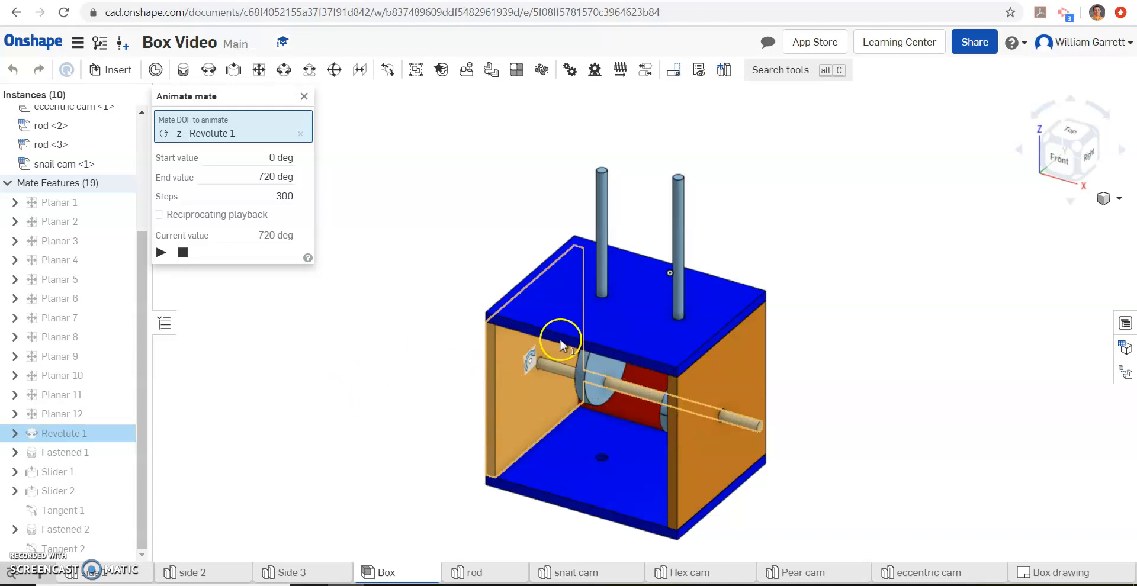